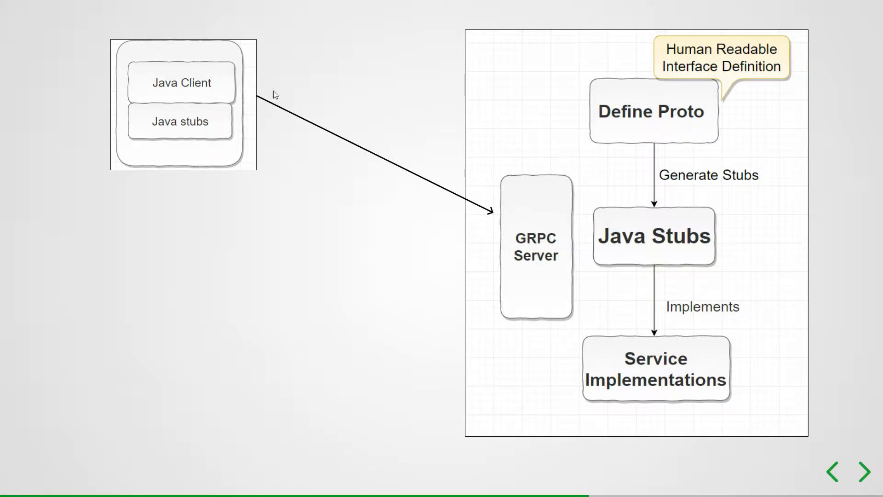
mouse_move(249, 172)
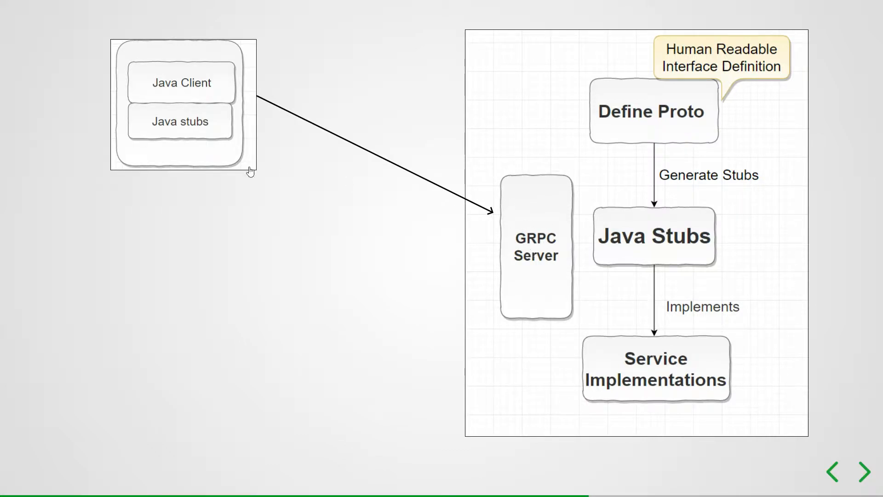
mouse_move(164, 182)
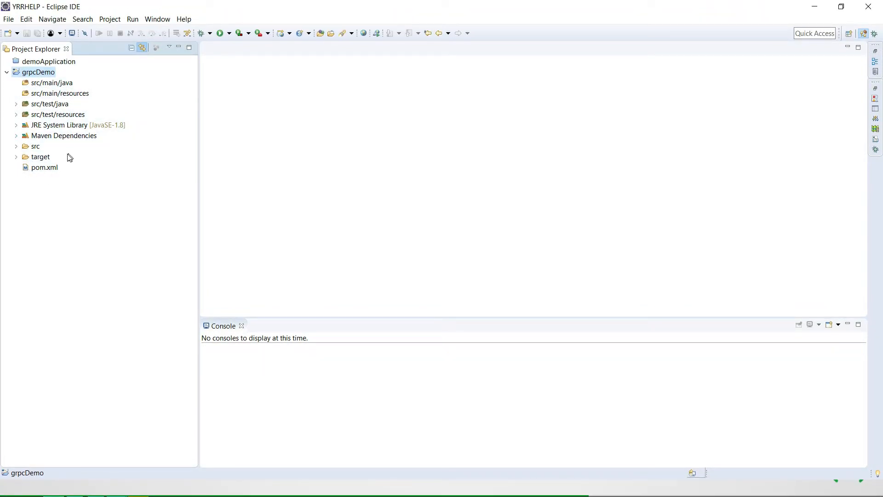
mouse_move(3, 168)
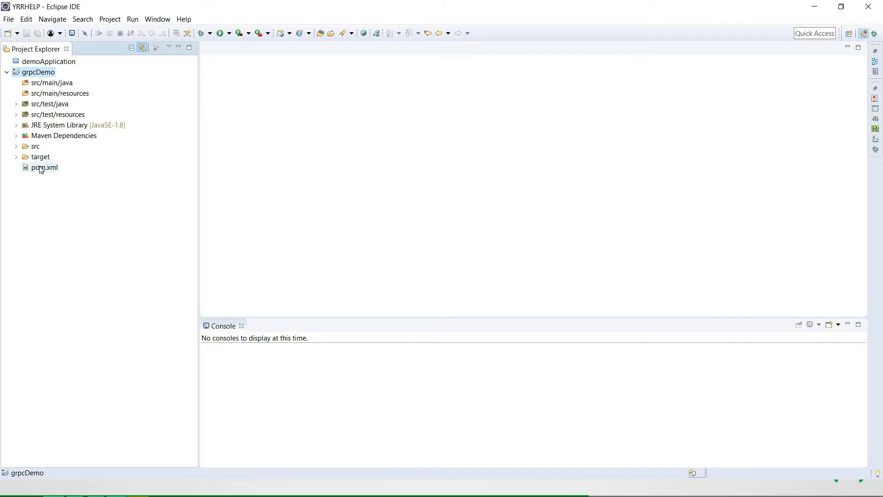
Create a new empty file named user.proto in grpcDemo's src/main/resources folder.
left_click(56, 94)
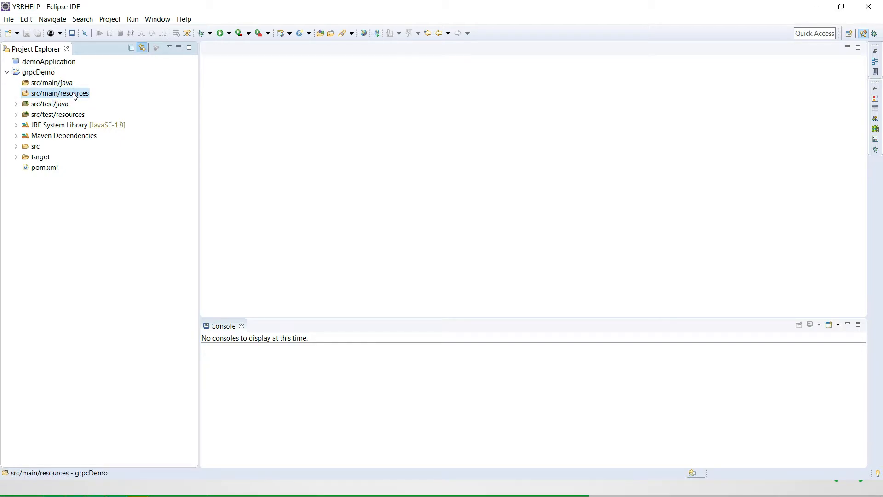
right_click(59, 94)
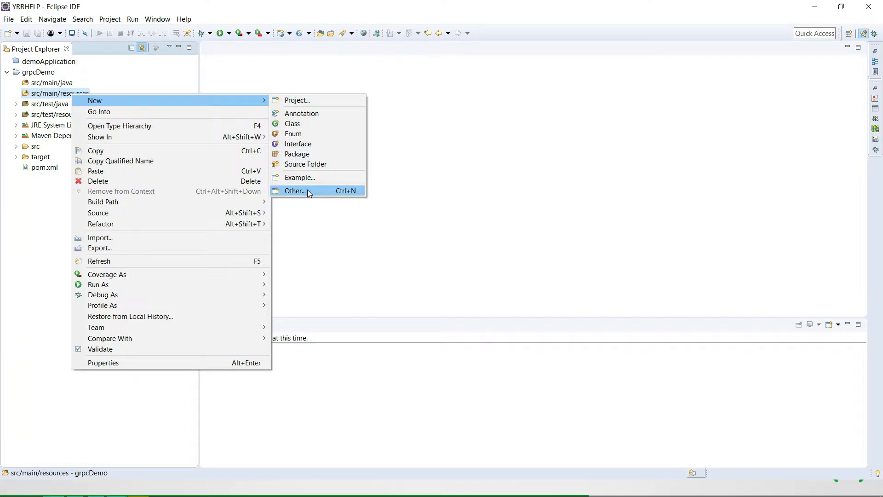
left_click(295, 191)
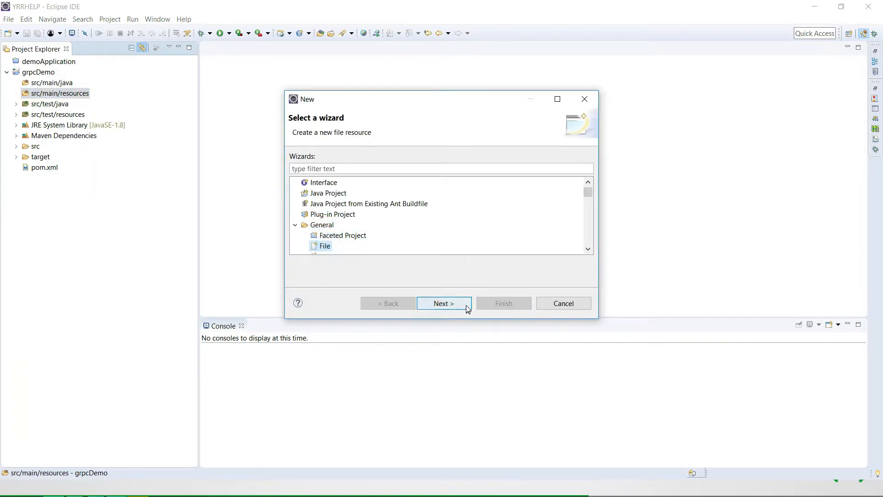
left_click(444, 303)
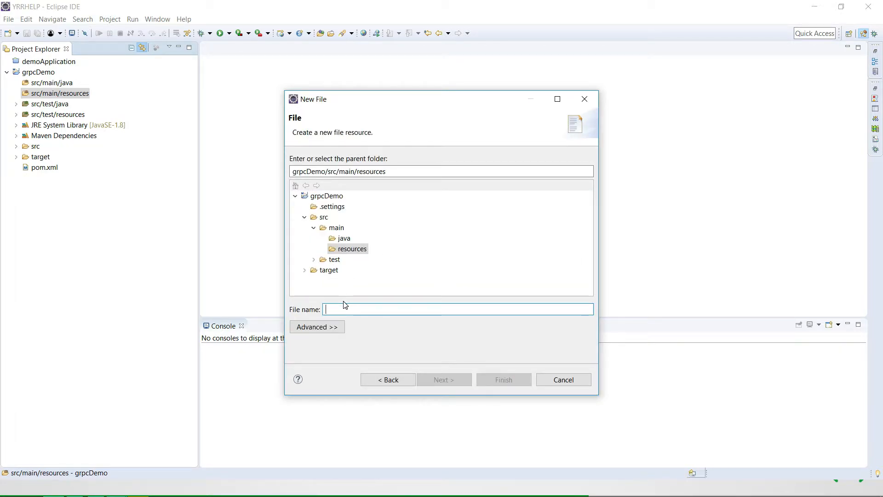
type("user.proto")
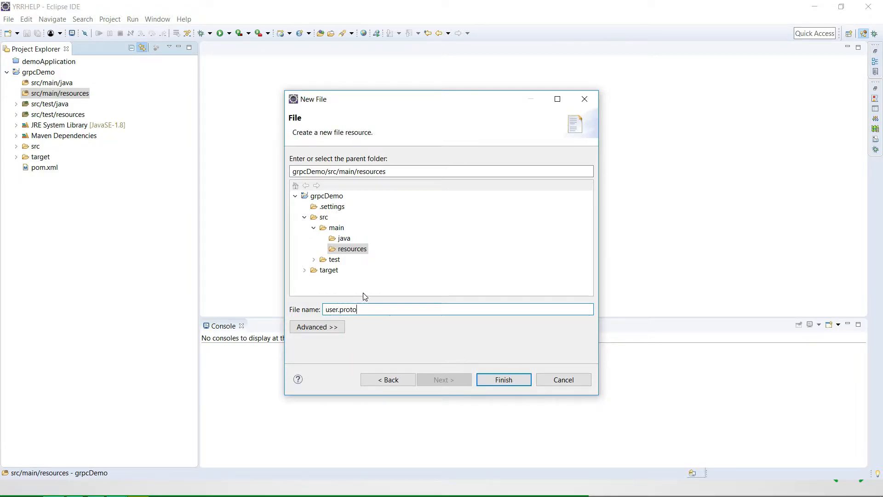
left_click(503, 379)
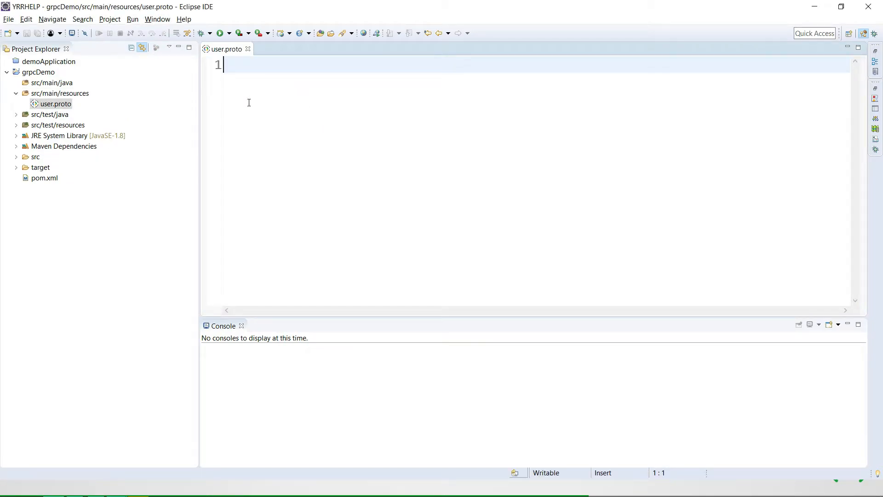
Write the declaration syntax = "proto3"; on the first line.
type("syn")
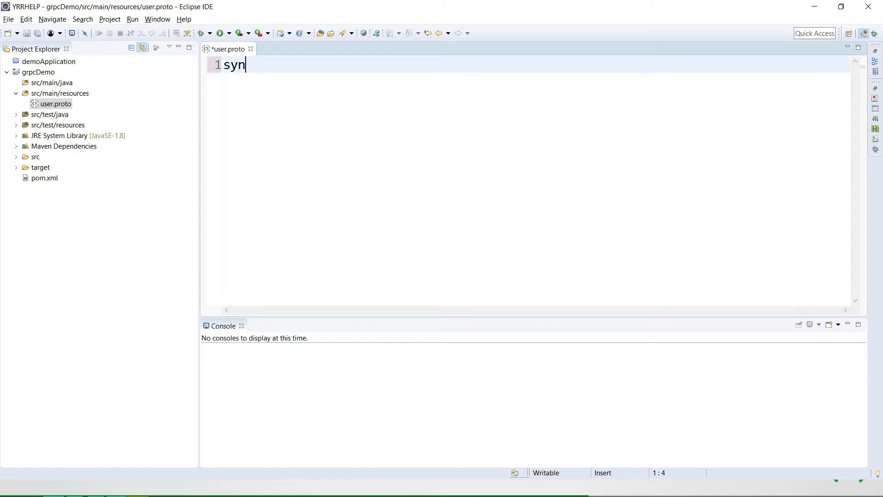
type("tax =")
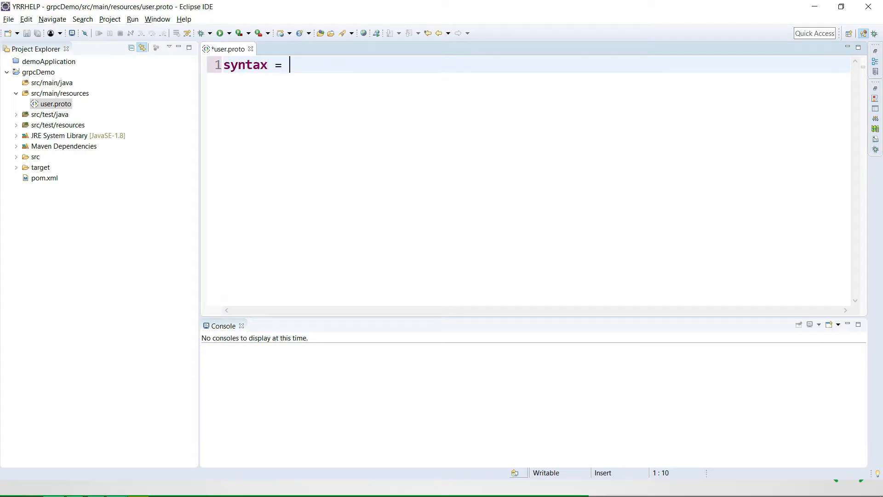
type("\"p")
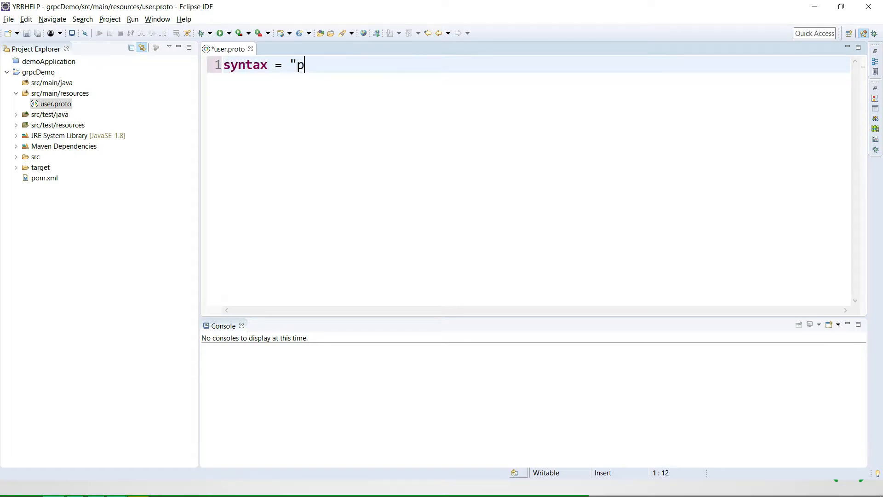
type("roto3")
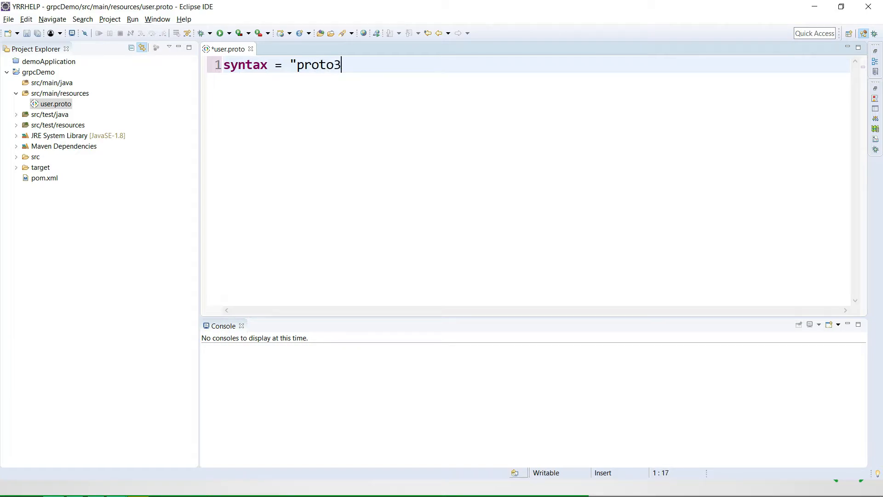
type("\";")
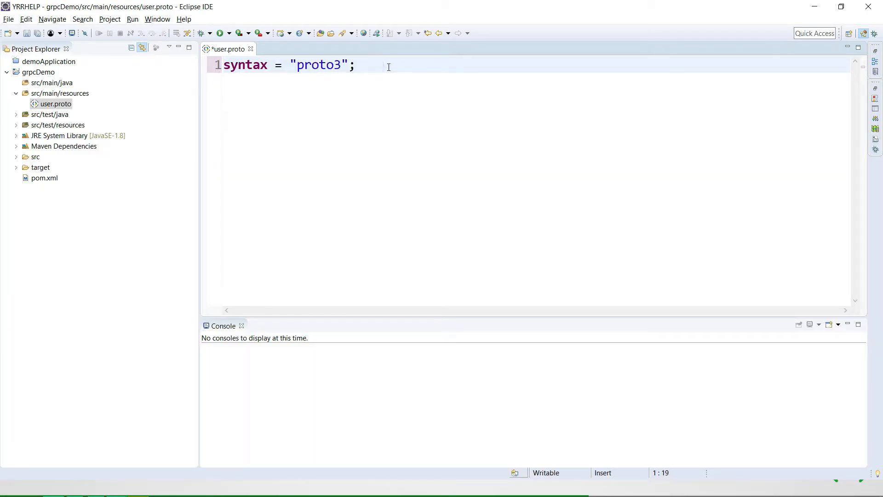
key("Enter")
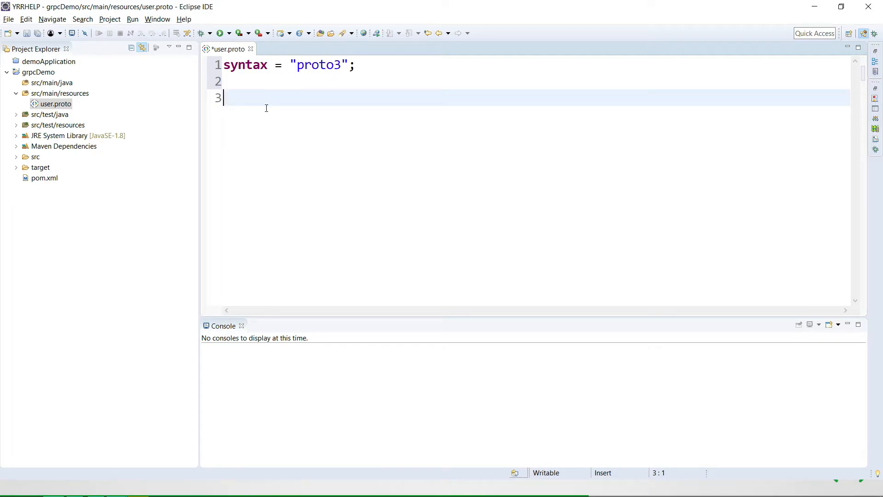
Add option java_package = "com.yrrhelp.grpc"; followed by blank lines.
type("option java_package = \"com.yrrhelp.grpc\";")
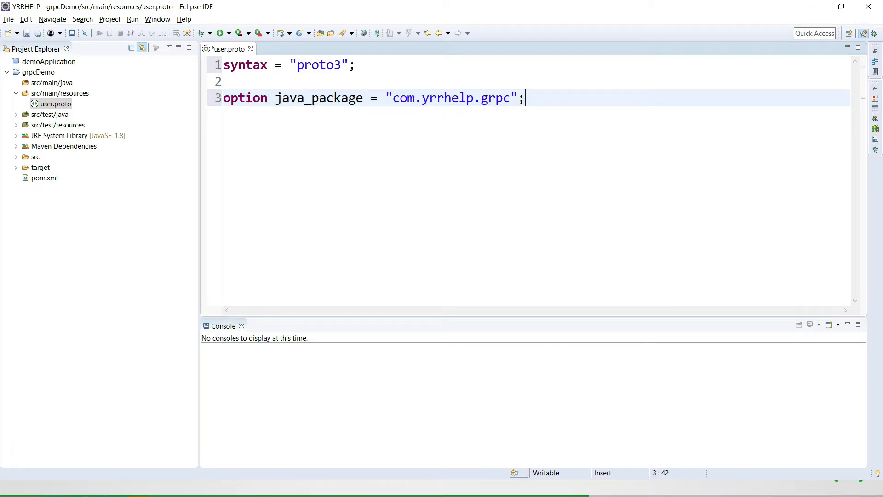
mouse_move(285, 133)
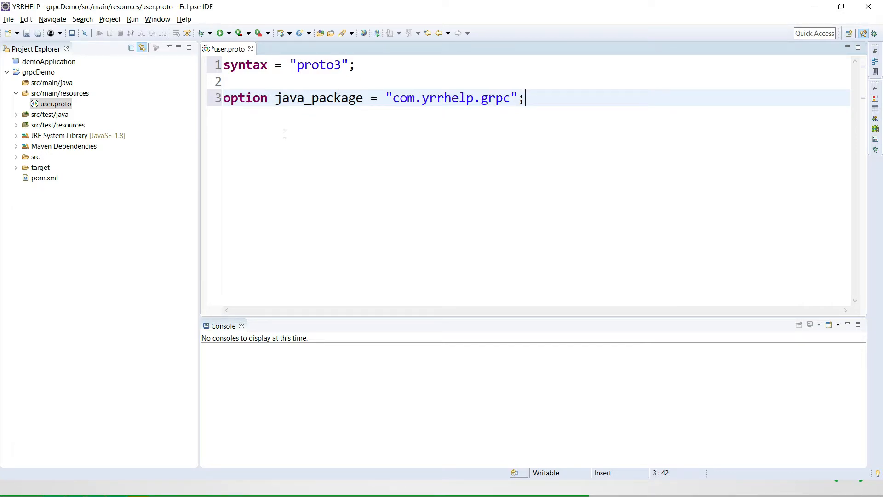
mouse_move(393, 98)
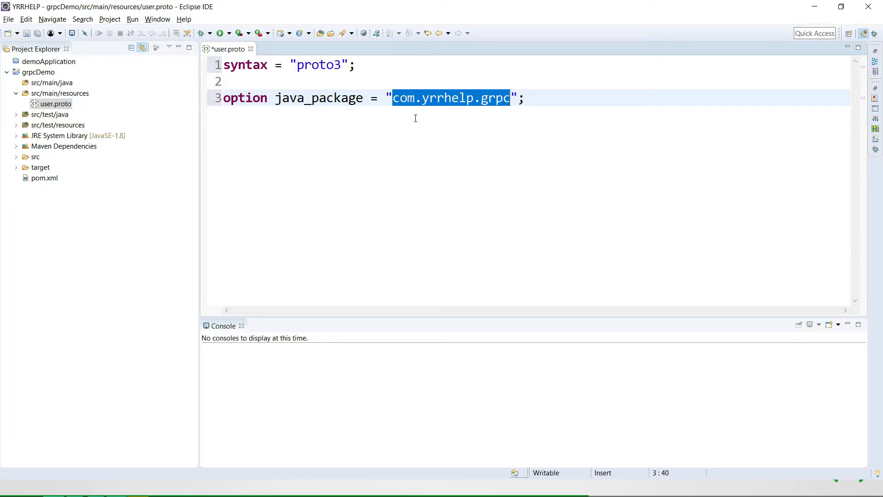
left_click(531, 98)
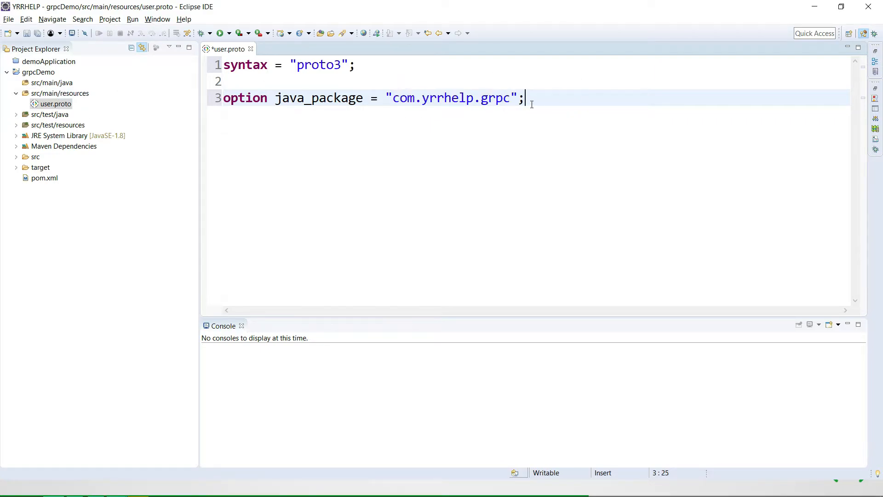
double_click(338, 97)
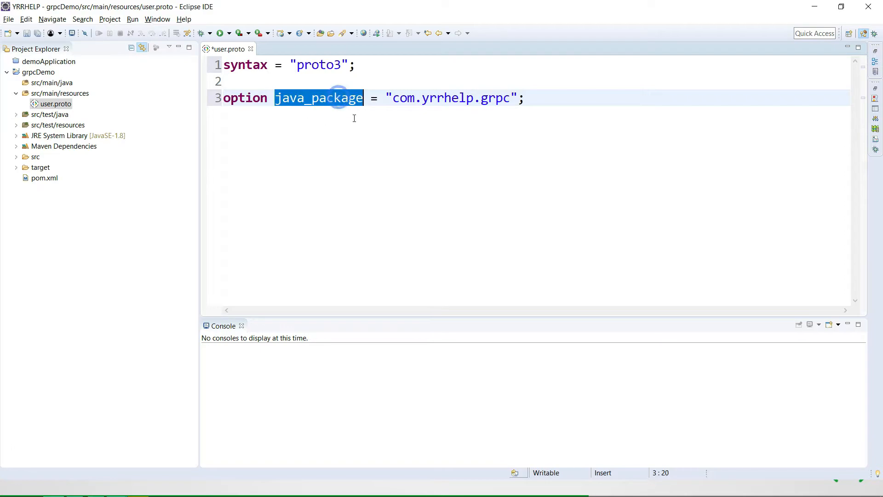
left_click(527, 98)
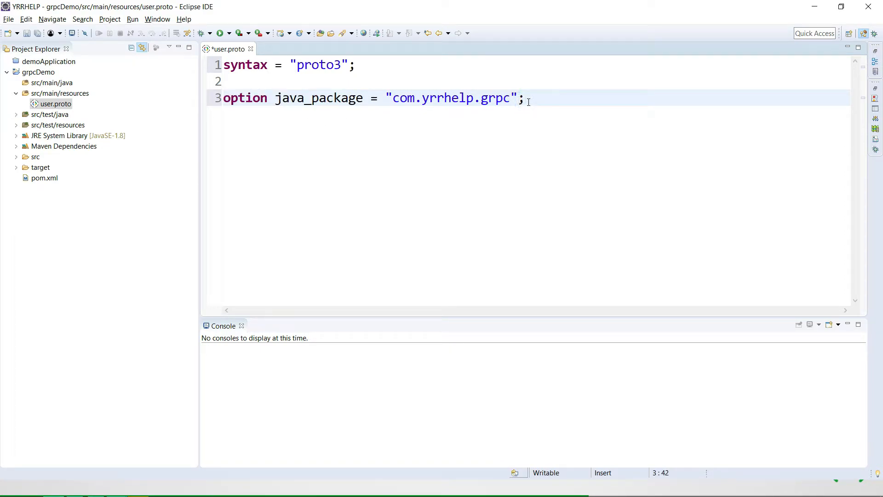
key("Enter")
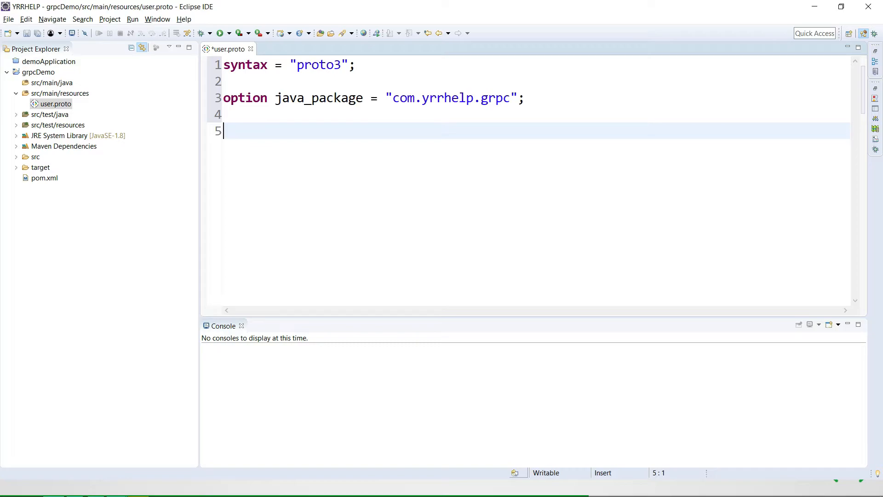
Start a service user { block with blank lines inside.
type("service")
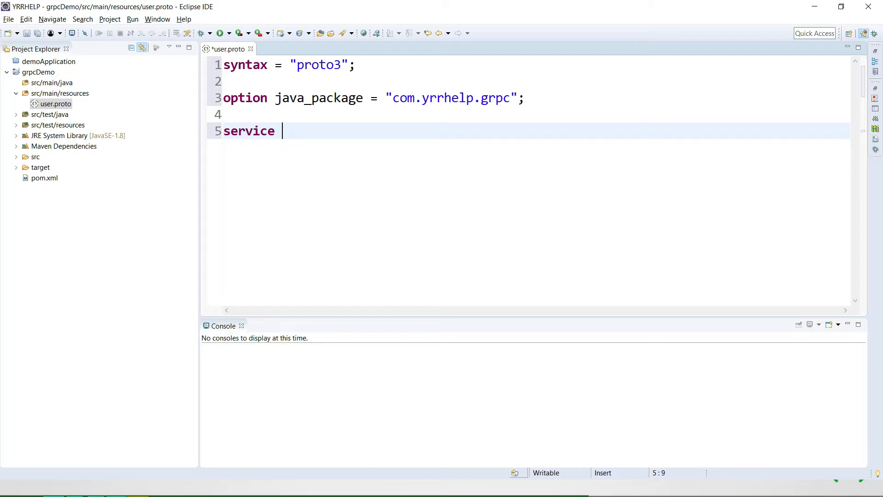
type("user")
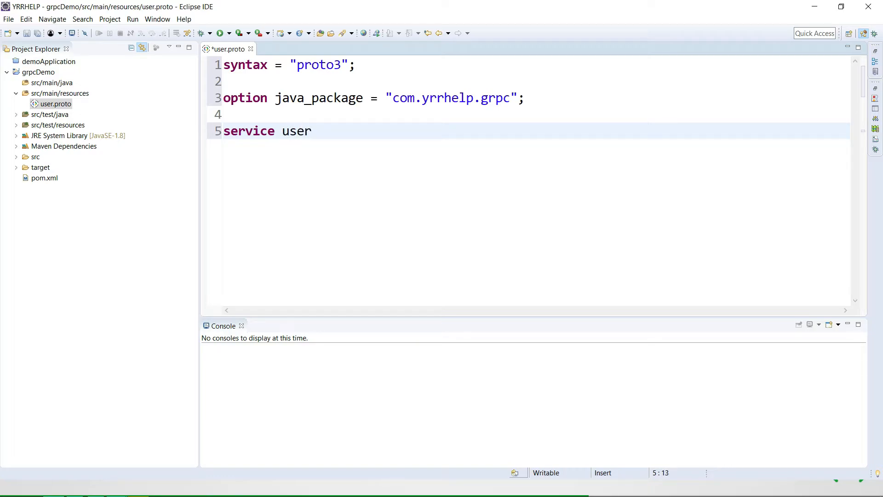
type("{")
type("}")
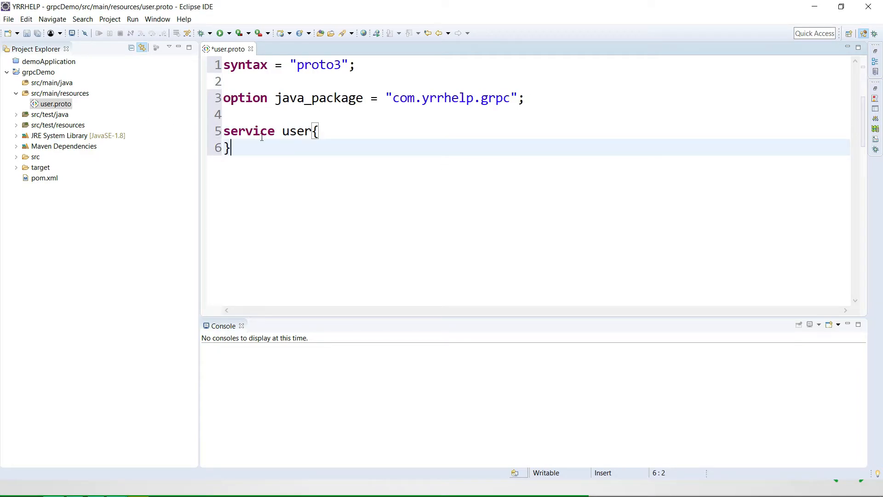
left_click_drag(231, 148, 224, 131)
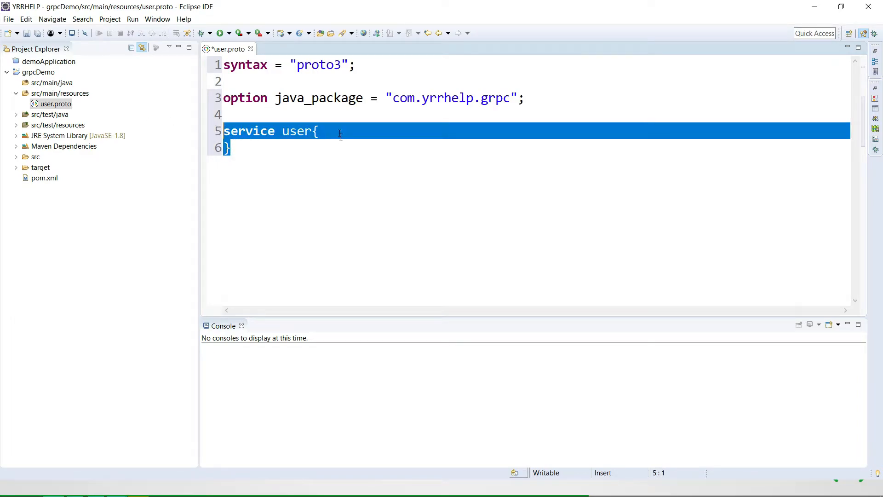
key("Enter")
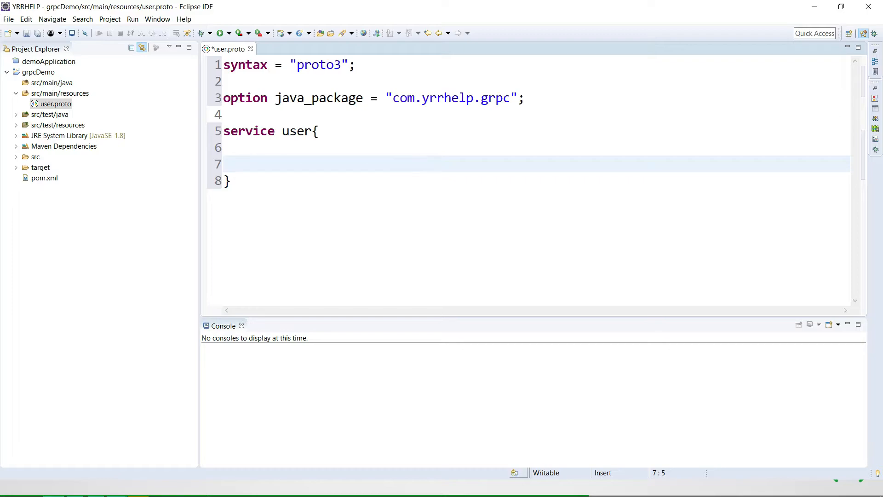
Add rpc login() returns () inside the service and add lines below it.
type("rpc")
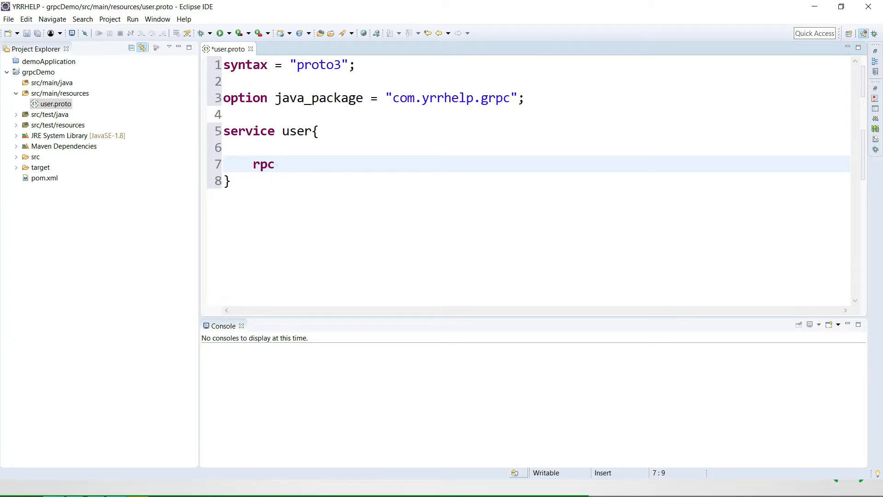
type("login")
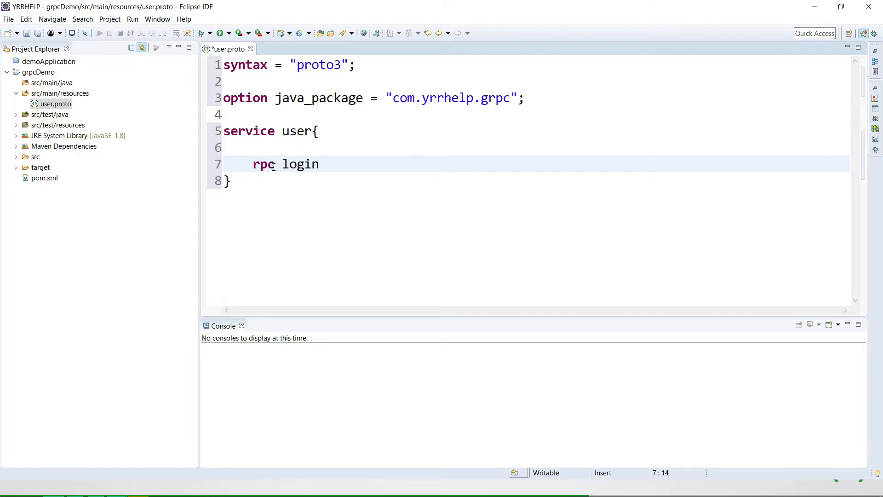
double_click(300, 165)
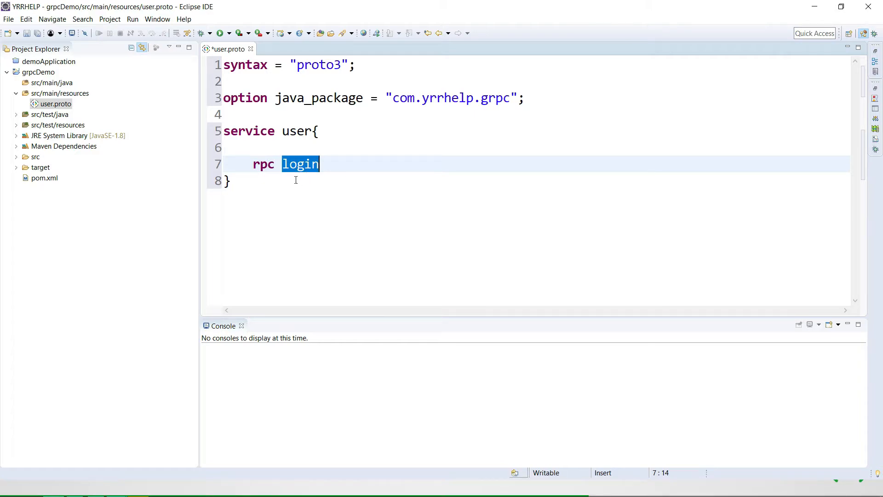
left_click(325, 165)
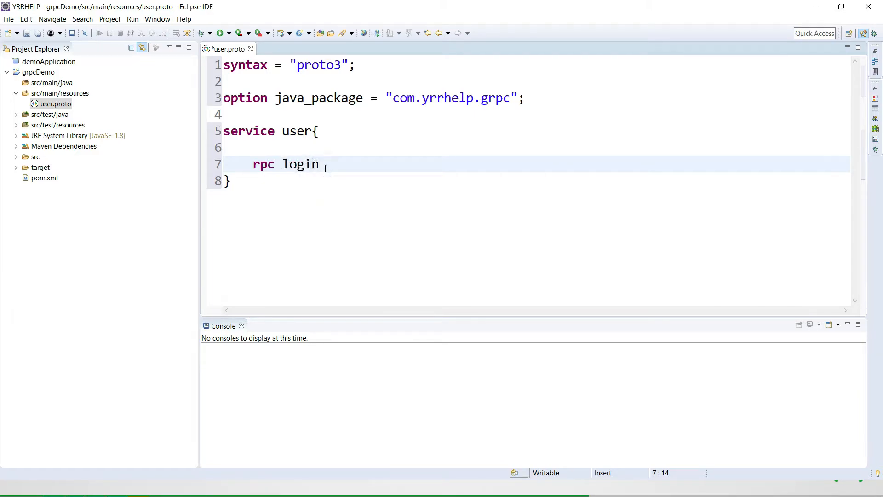
type("()")
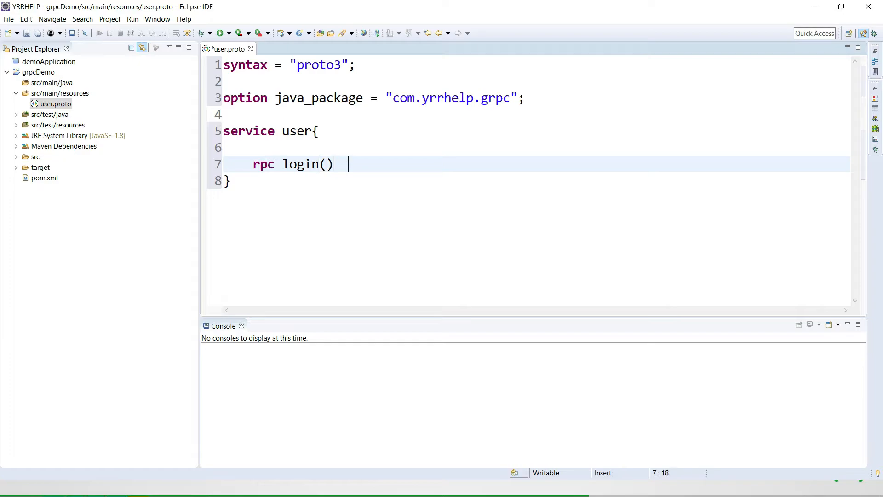
type("retus")
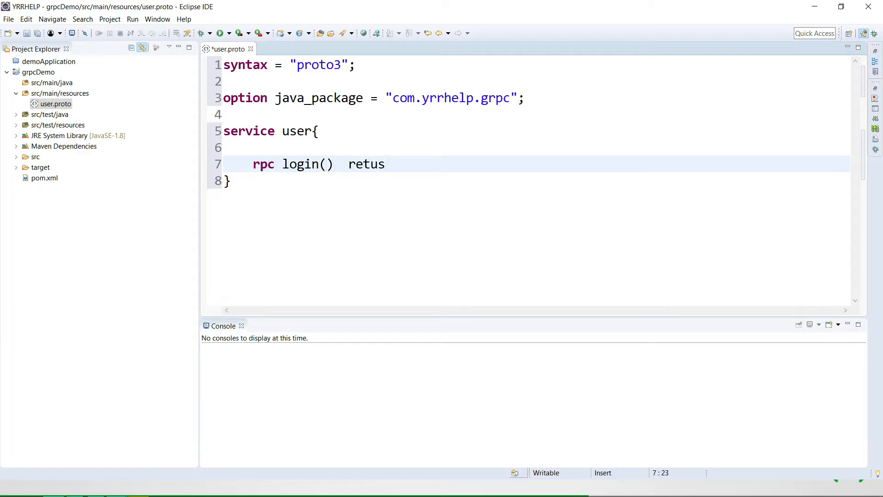
key("BackSpace")
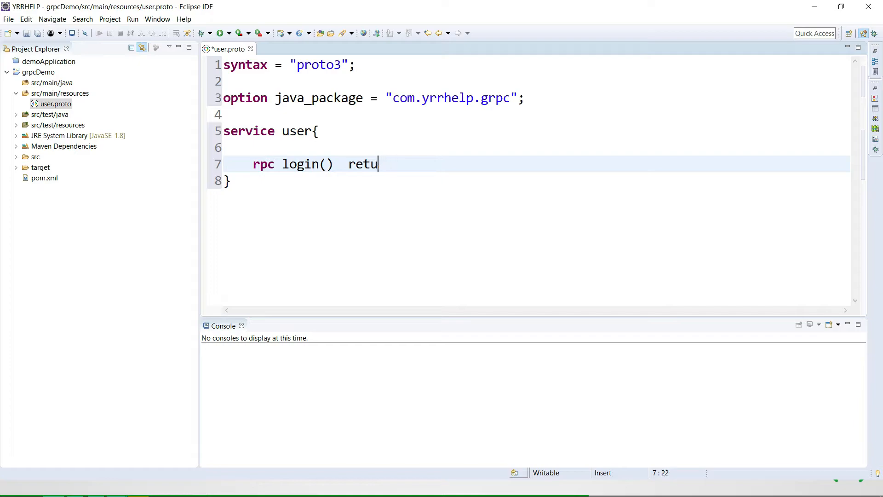
type("rns (")
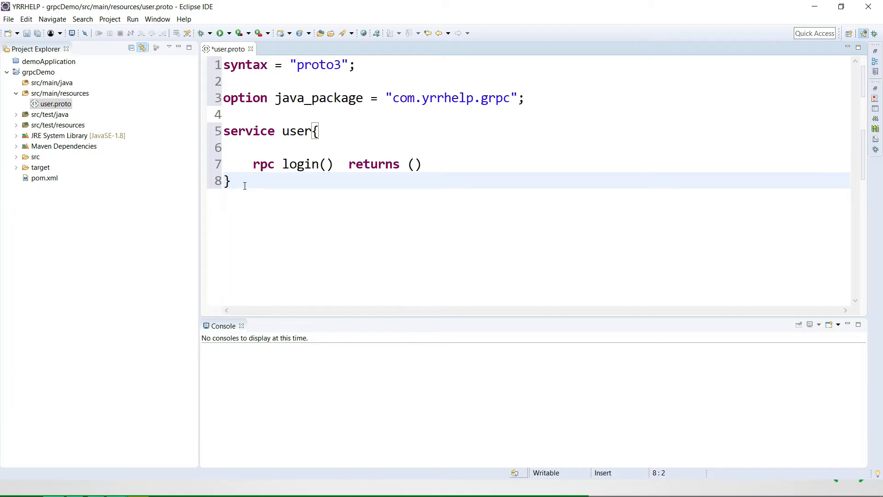
key("Enter")
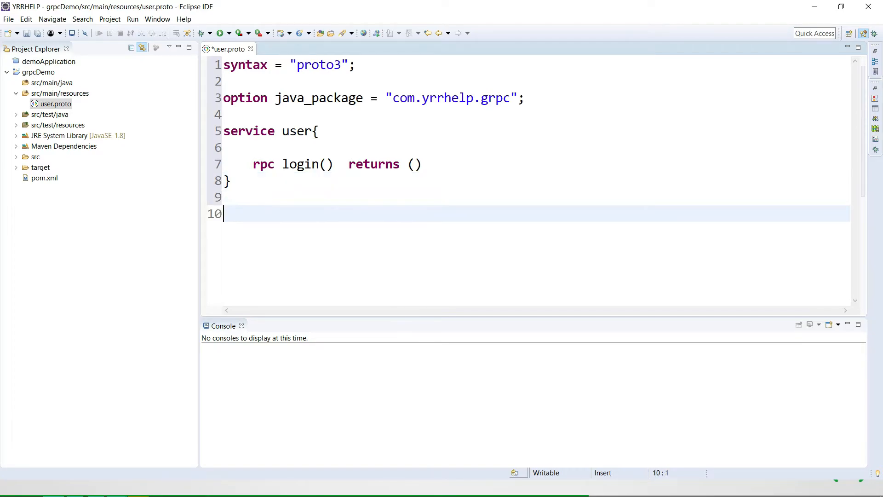
Begin a message LoginRequest { block below the service.
type("message")
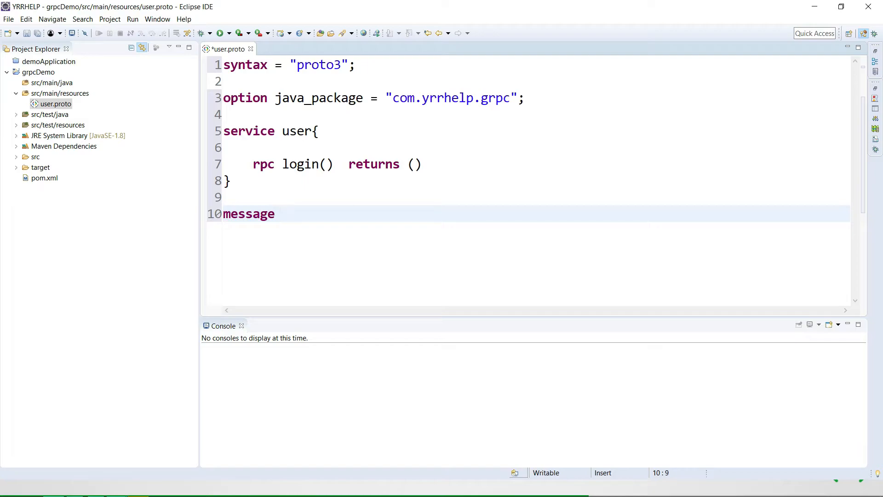
type("Lo")
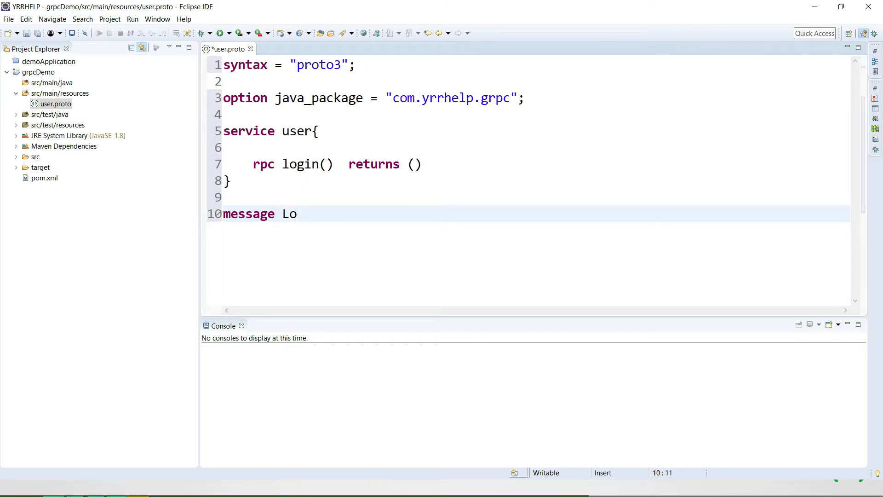
type("ginReq")
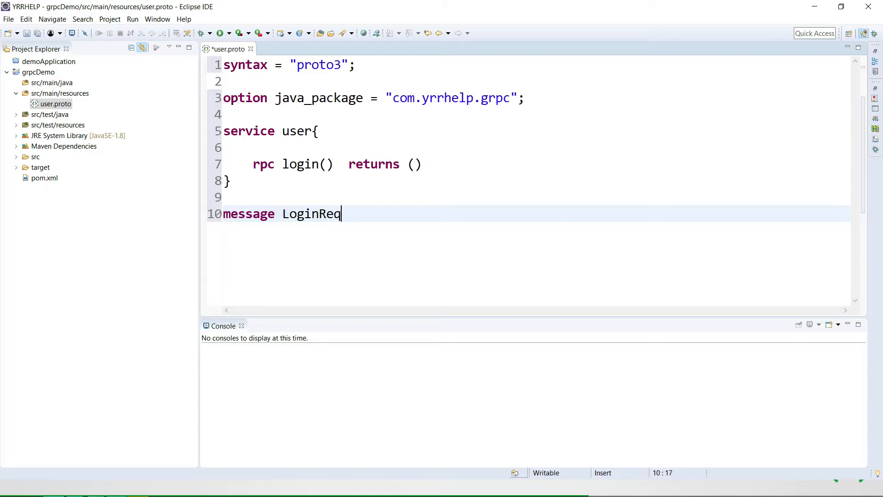
type("uest")
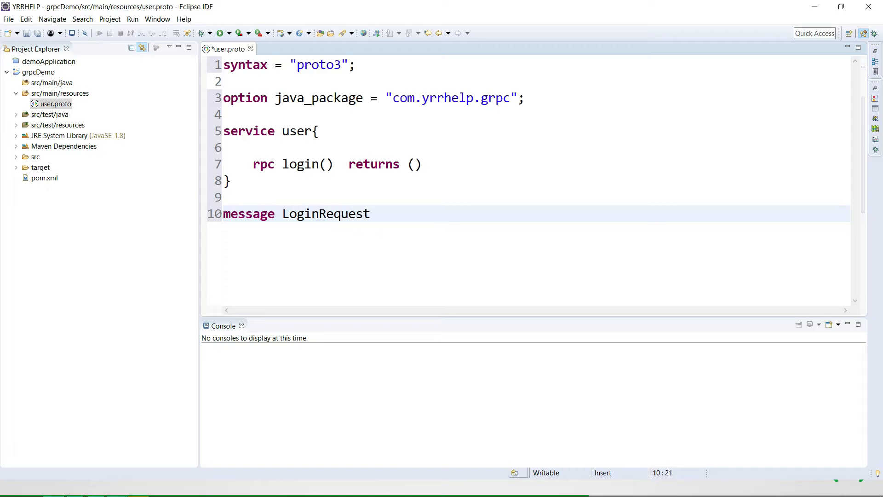
type("{")
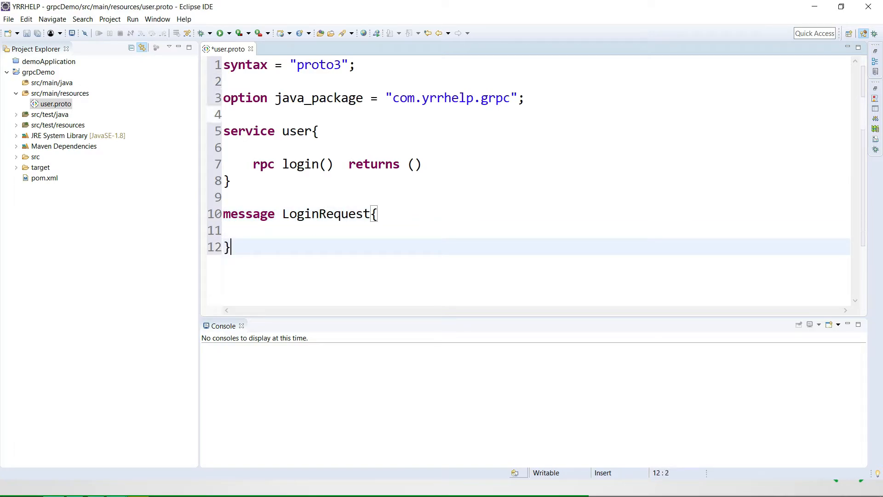
key("Enter")
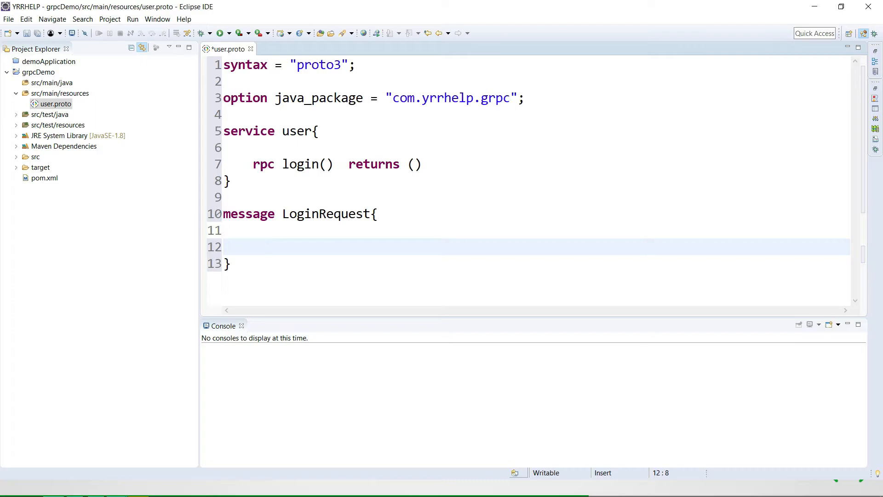
Add fields string username = 1 and string password = 2 to LoginRequest.
type("st")
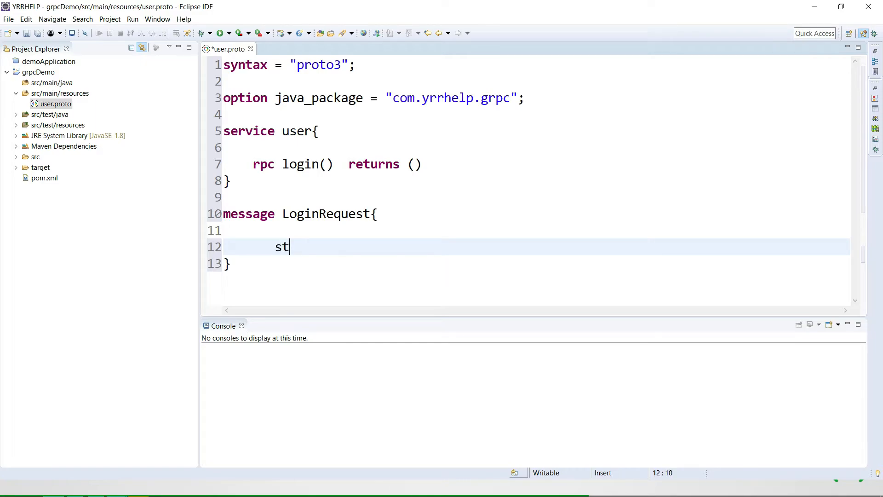
type("ring username =")
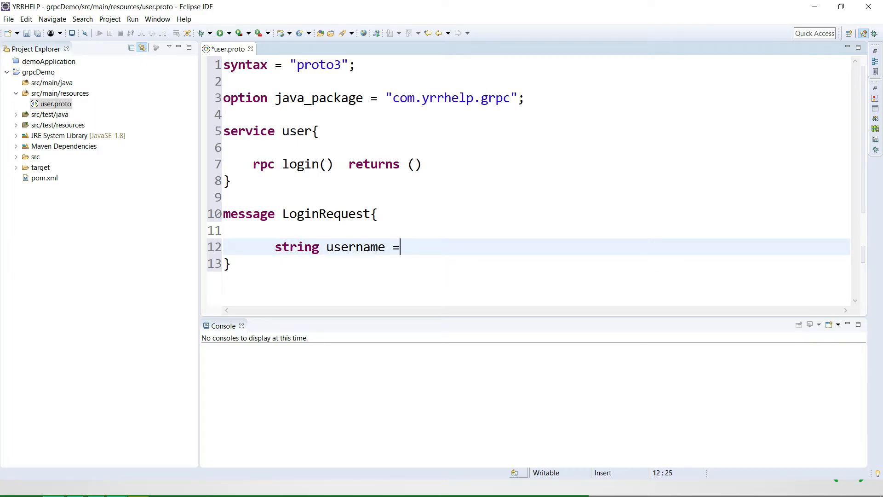
type("1")
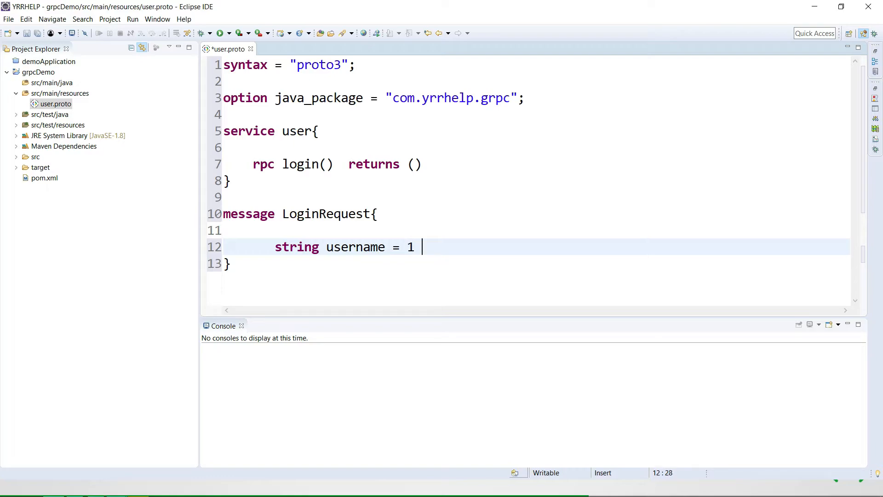
type(";")
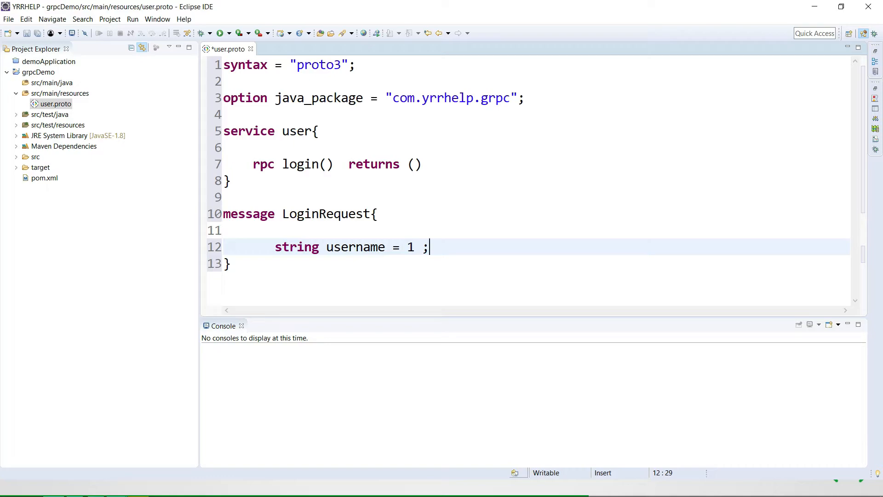
key("Enter")
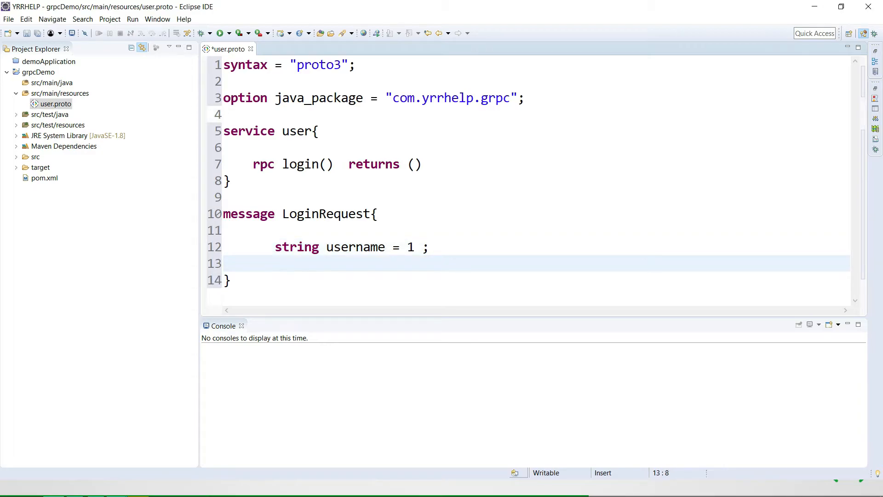
type("string p")
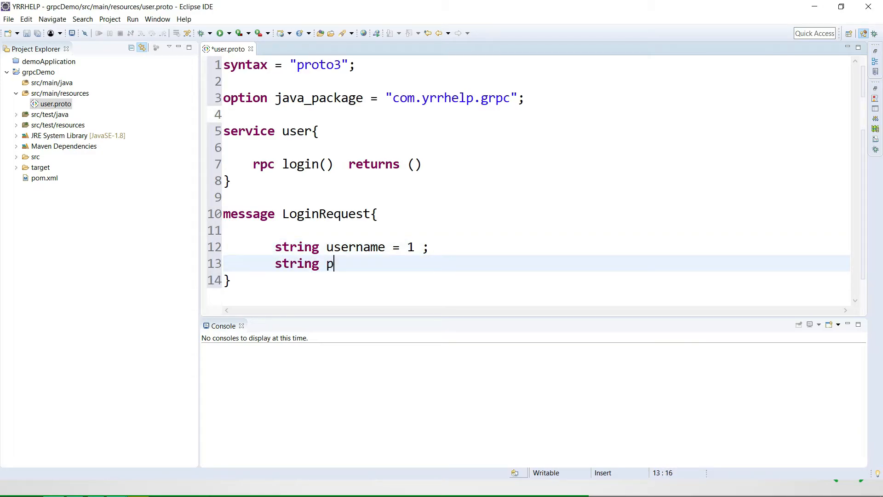
type("assword")
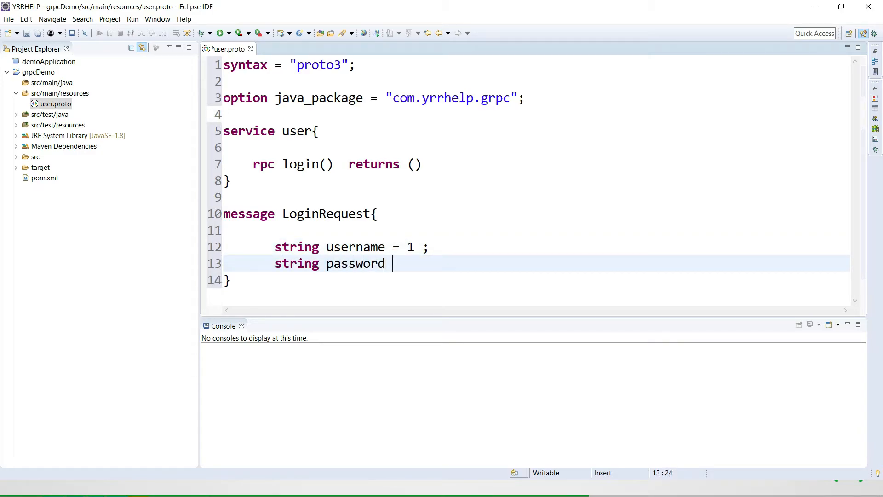
type("= 2 ;")
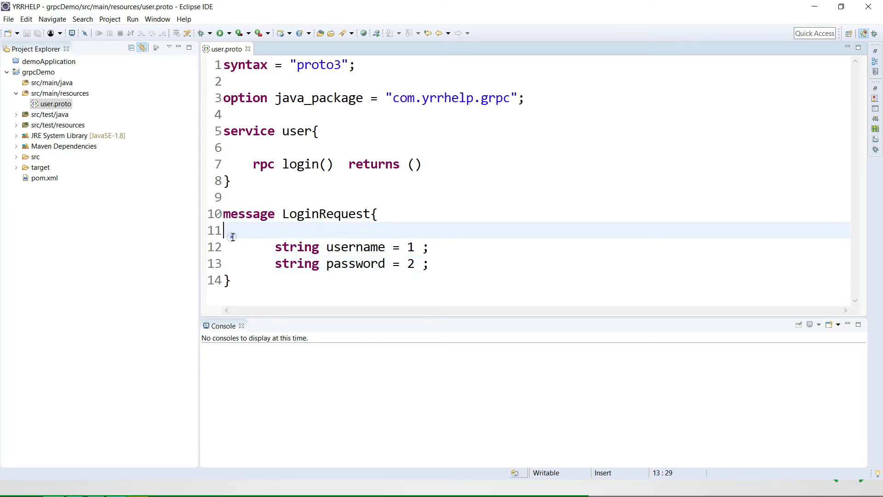
key("BackSpace")
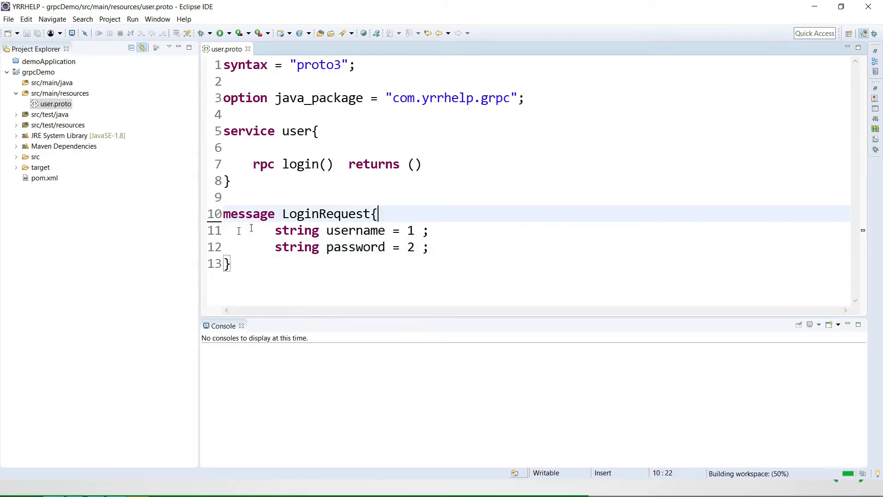
Set login's return type to APIResponse and add rpc logout(LoginRequest) returns (APIResponse).
double_click(326, 214)
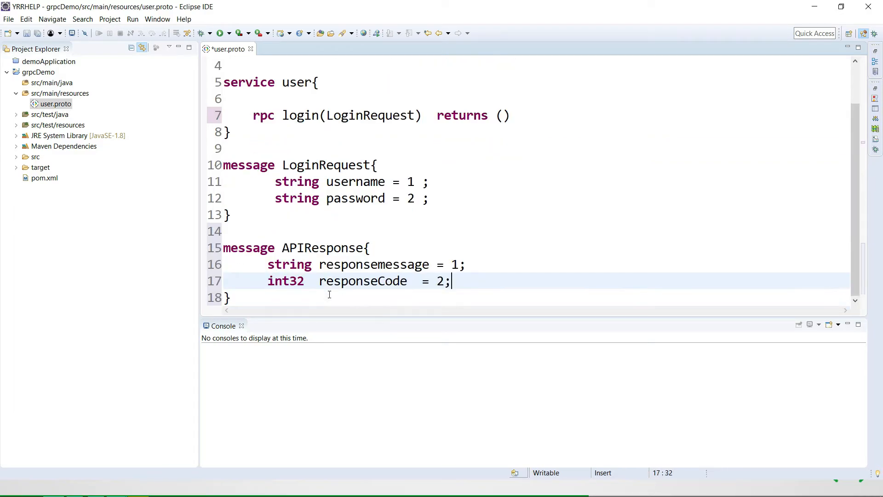
double_click(321, 248)
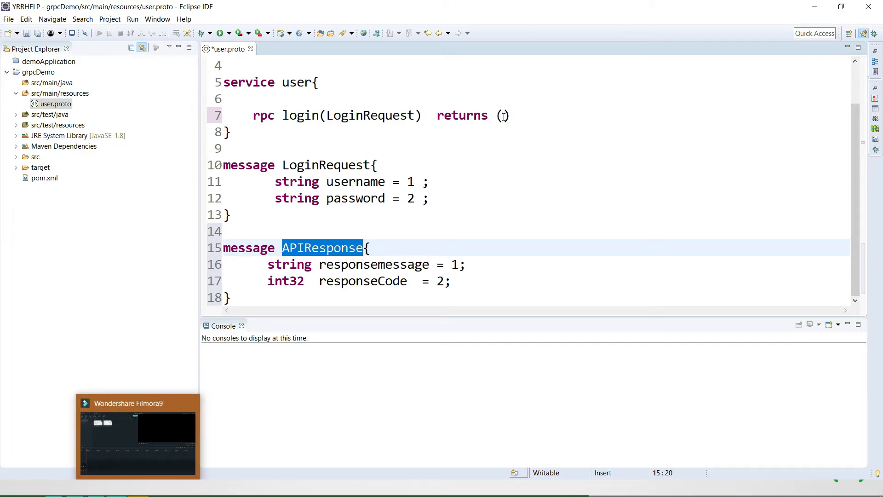
type("APIResponse")
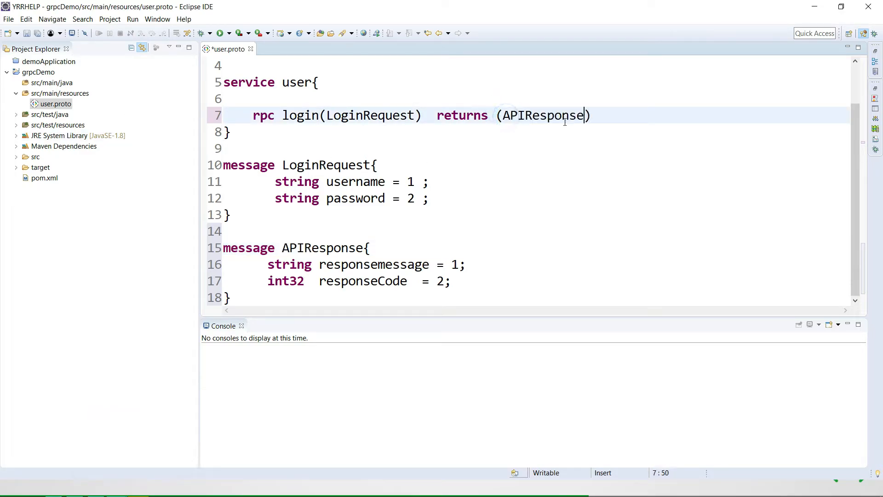
type(");")
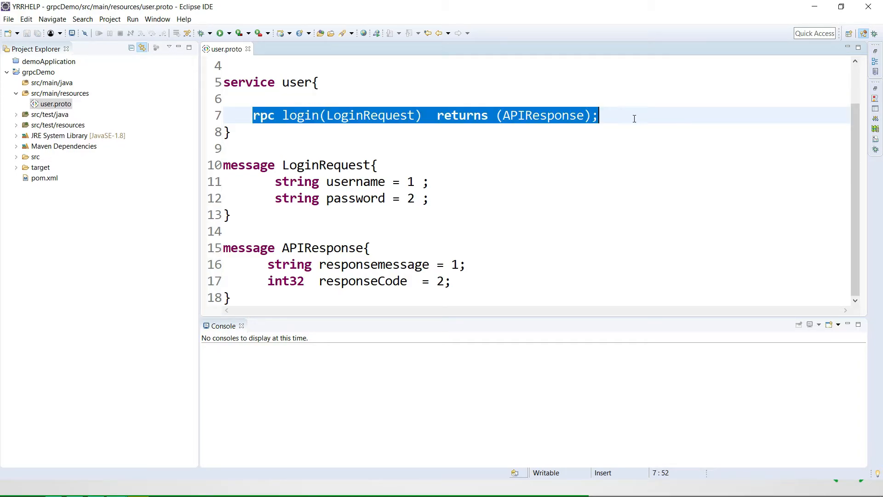
type("rpc logout(LoginRequest)  returns (APIResponse);")
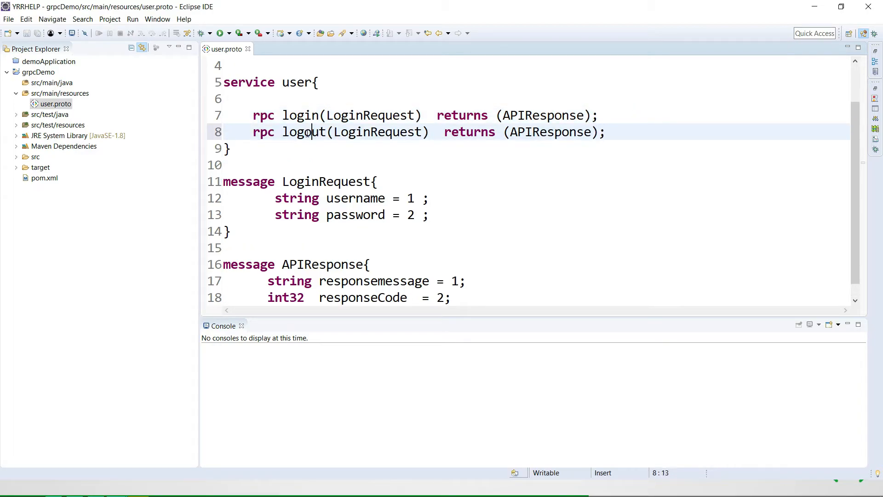
Save user.proto, begin a message Empty block, and use Empty as logout's request.
left_click(534, 132)
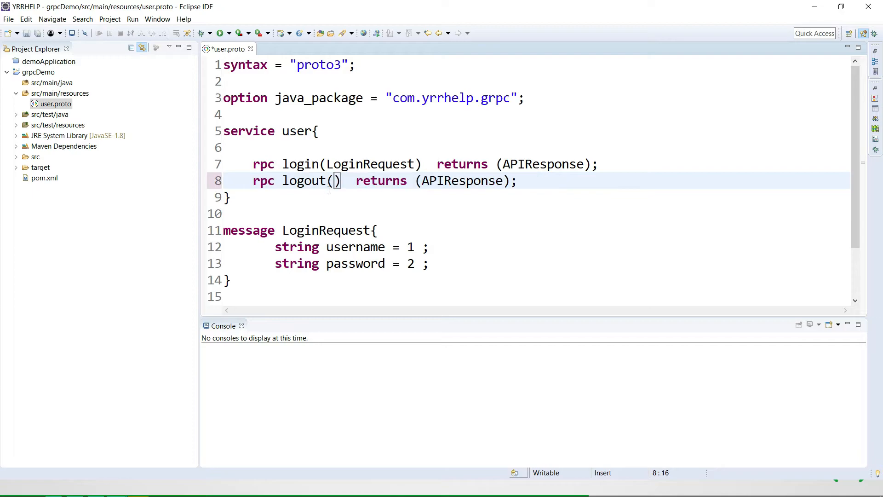
key("ctrl+s")
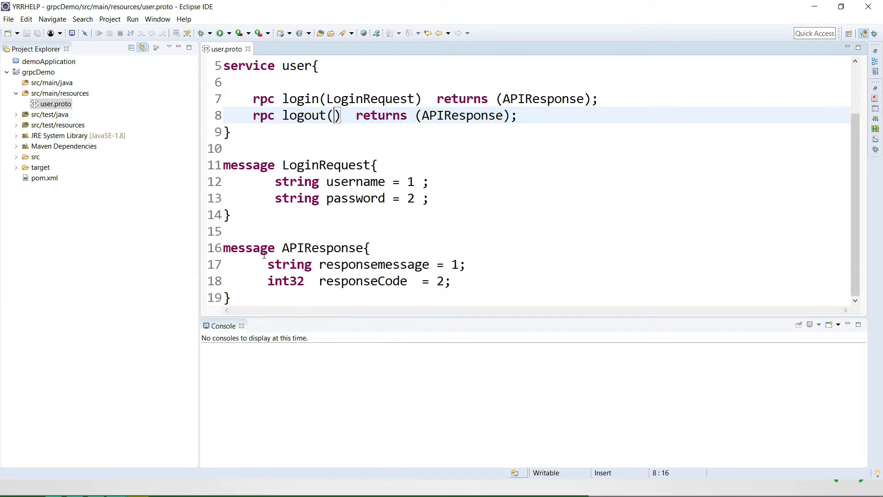
left_click(232, 297)
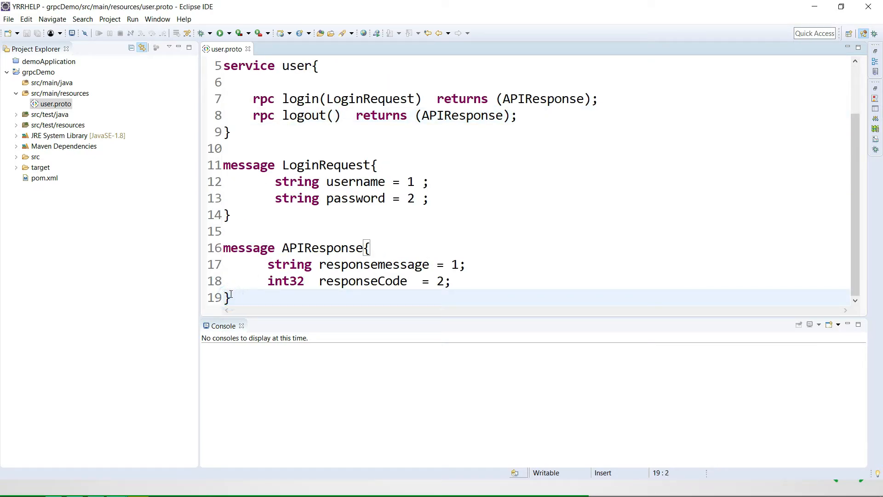
type("message")
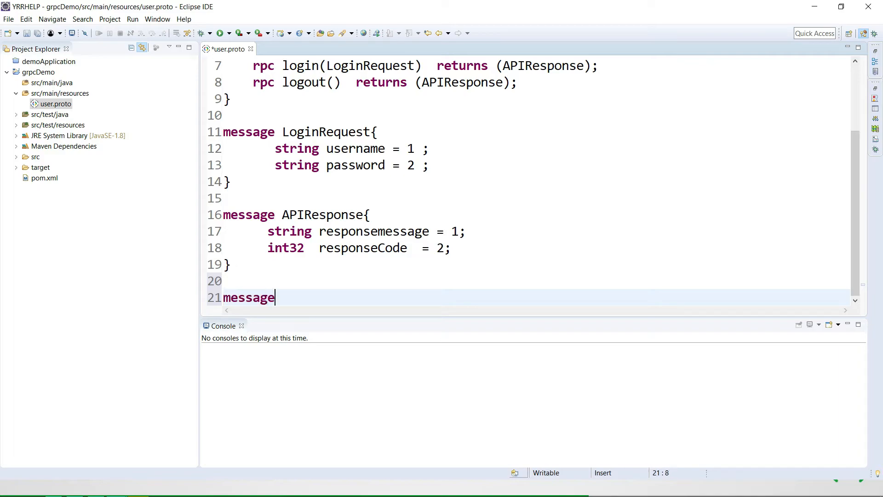
type("Empty")
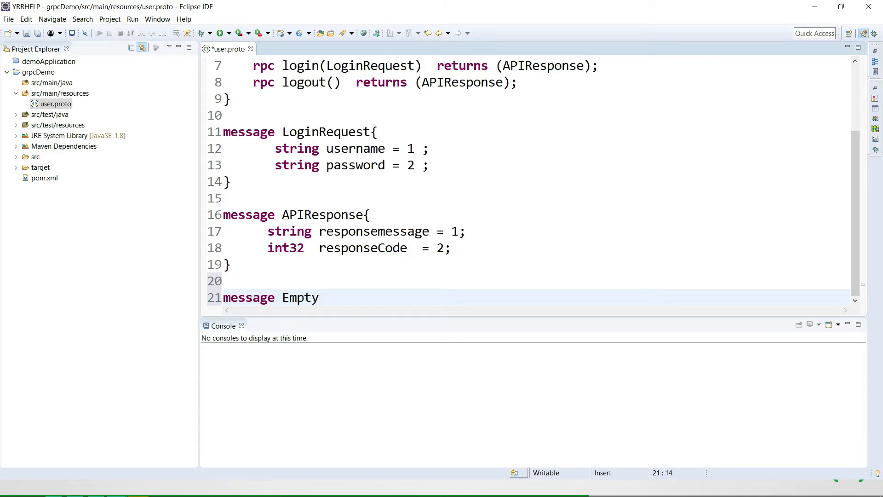
type("{")
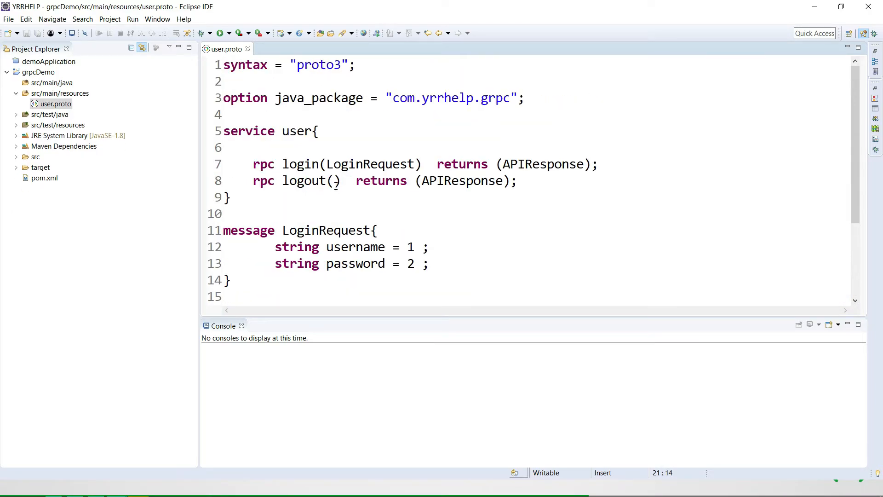
type("Empty")
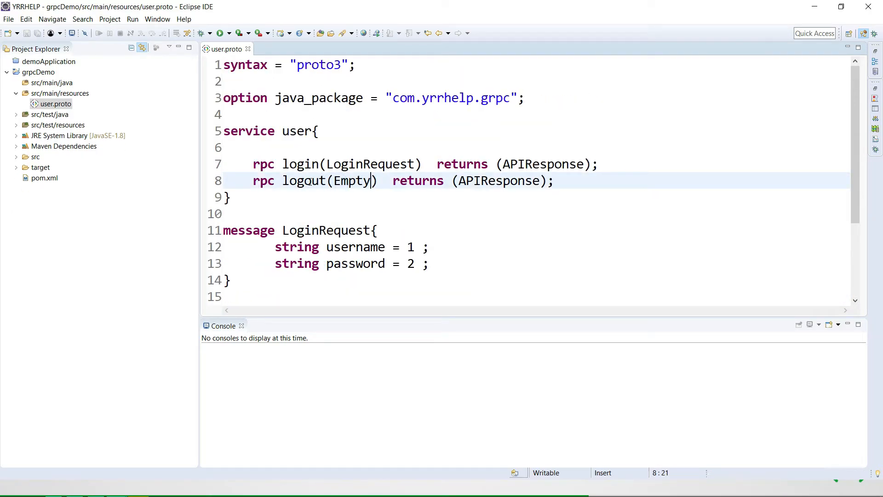
left_click(312, 181)
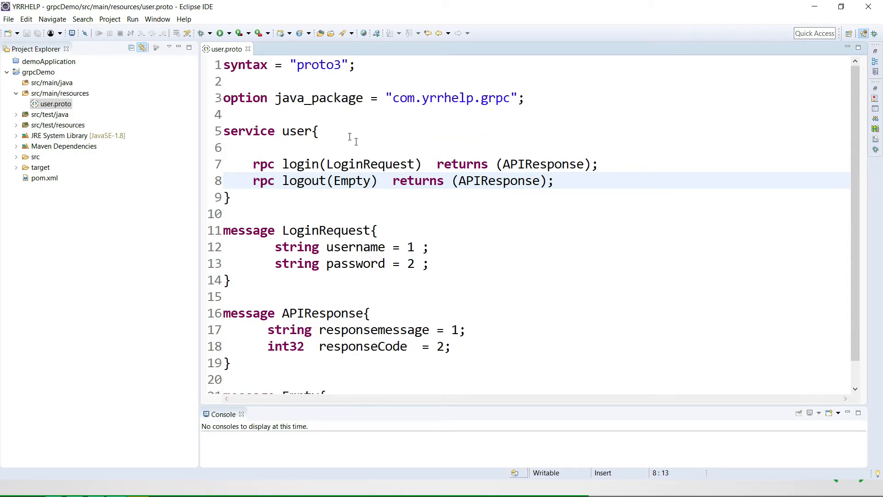
mouse_move(357, 155)
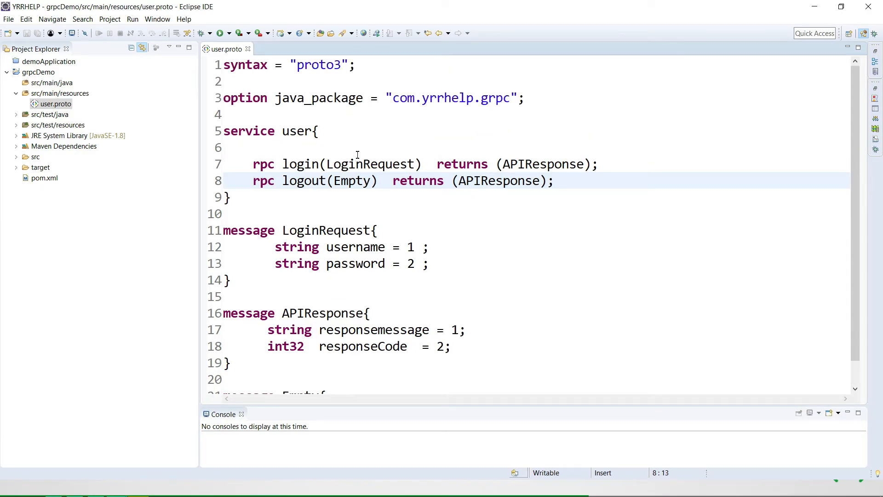
Delete the blank line inside the user service, then open pom.xml.
left_click(250, 146)
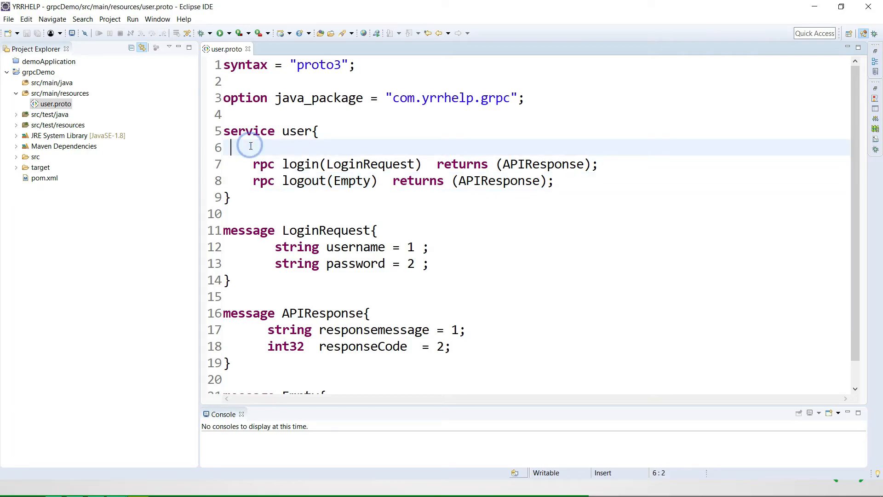
key("BackSpace")
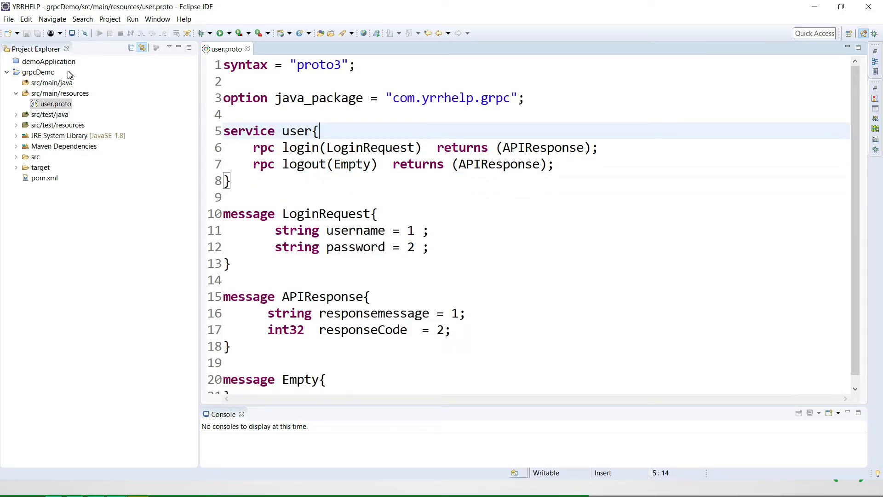
left_click(50, 82)
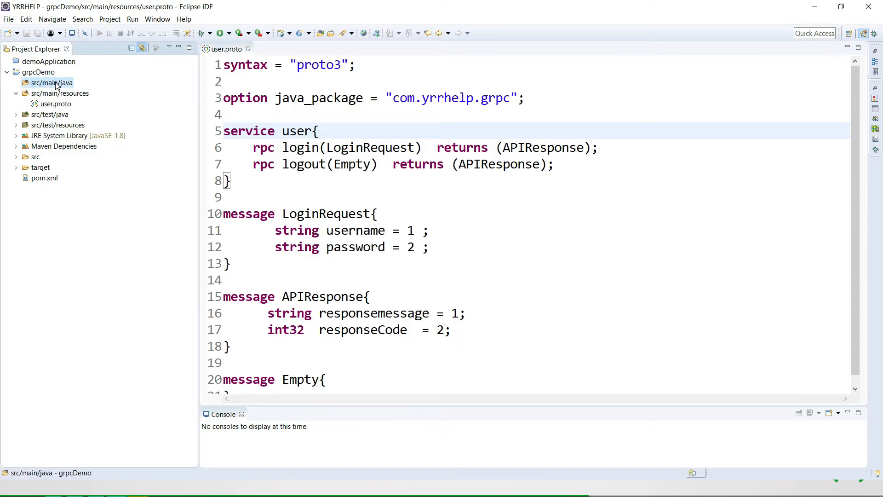
mouse_move(49, 86)
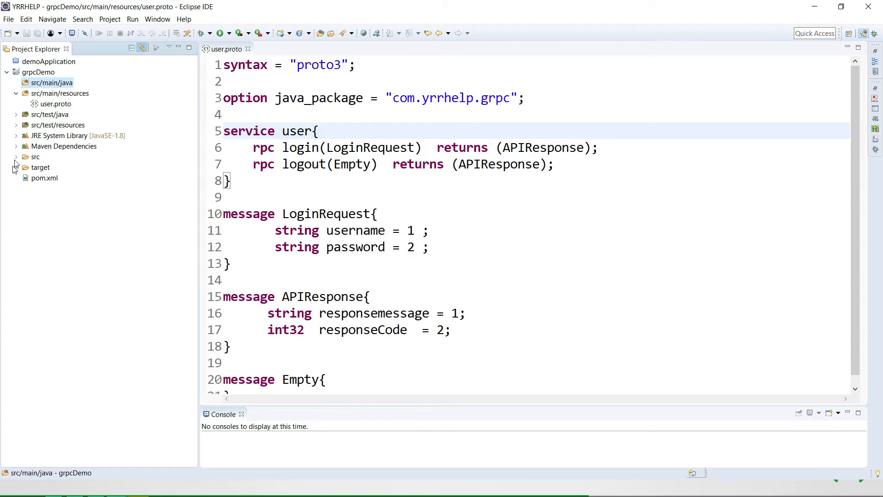
left_click(42, 177)
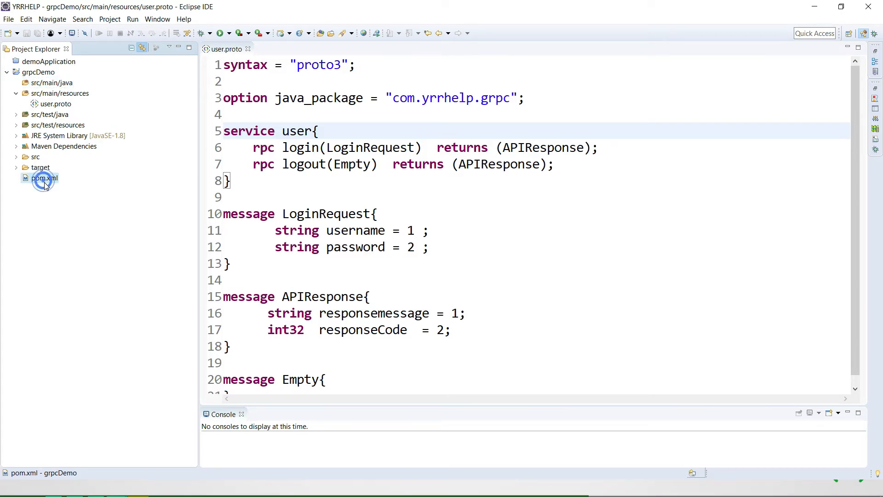
double_click(44, 178)
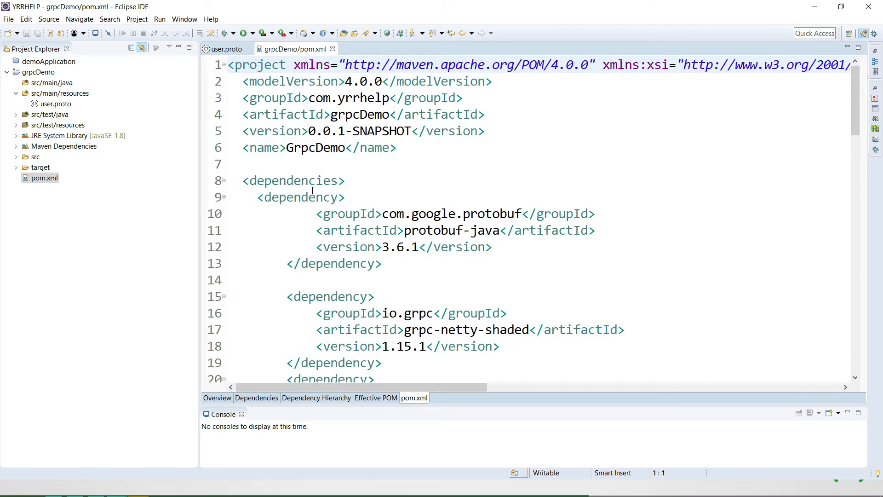
Inspect pom.xml's defaultGoal in the build section and bring up pom.xml's run actions.
scroll("down", 3)
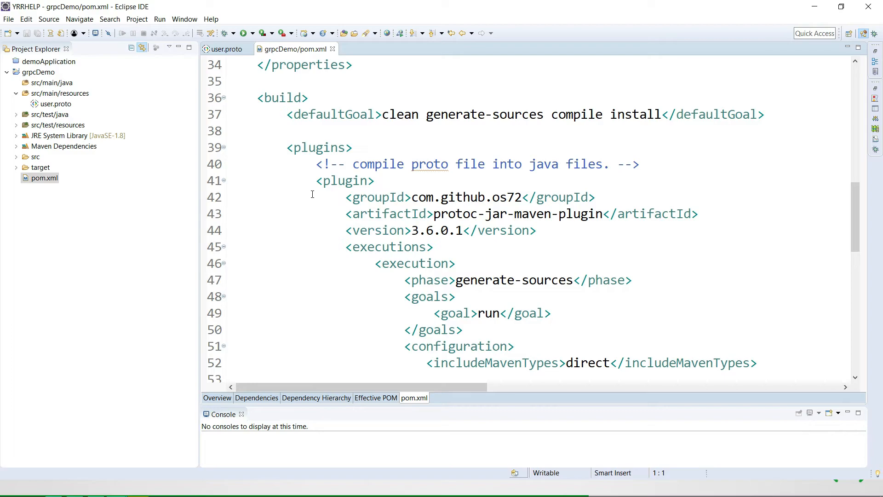
left_click_drag(287, 114, 413, 114)
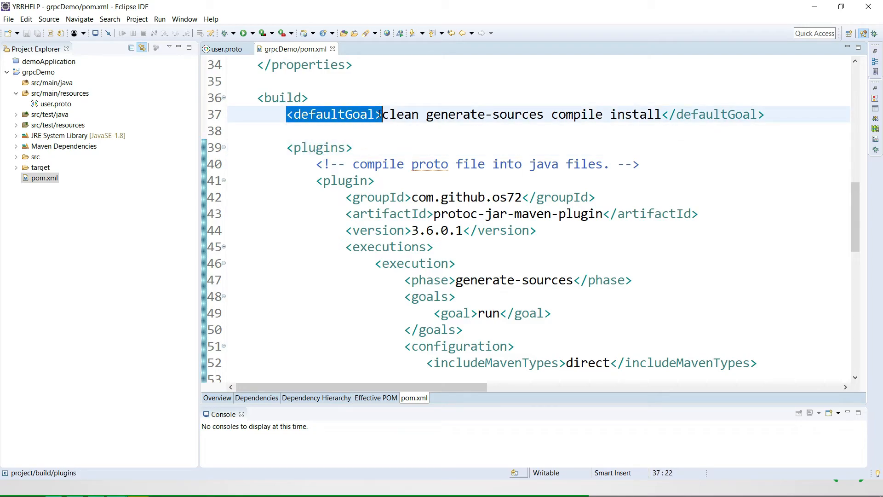
right_click(39, 177)
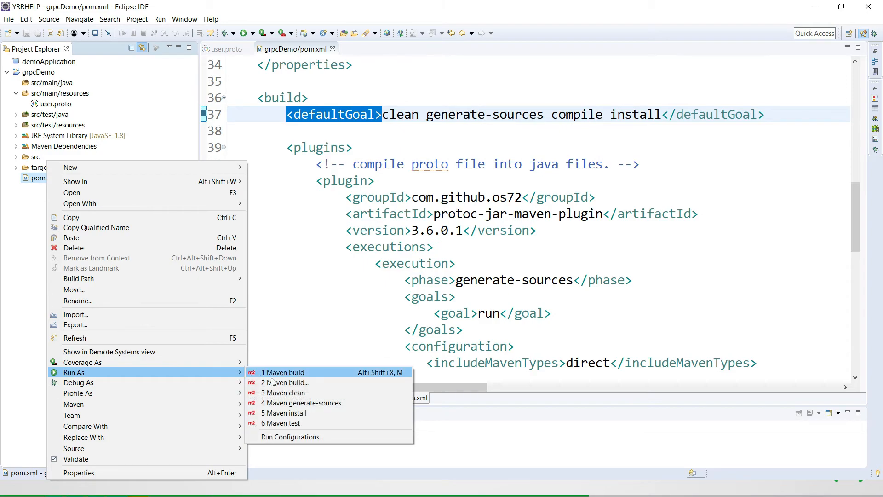
Run the grpcDemo Maven build and confirm BUILD SUCCESS in the Console.
left_click(291, 436)
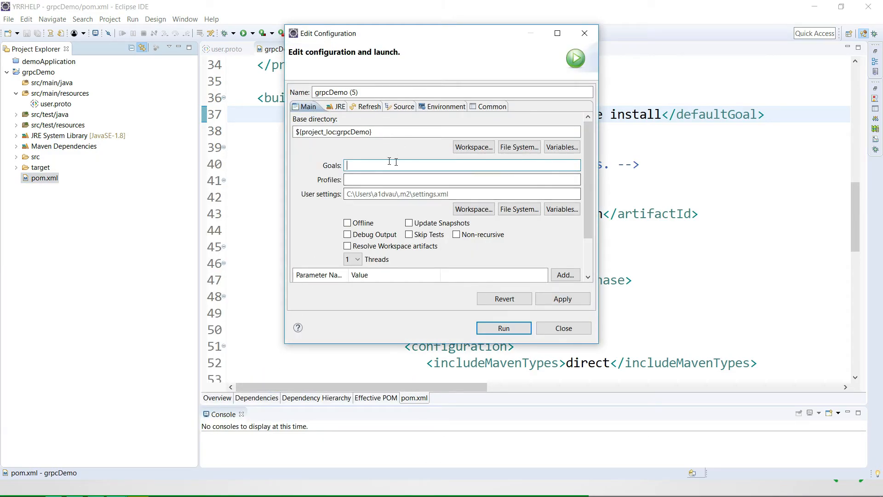
left_click(563, 328)
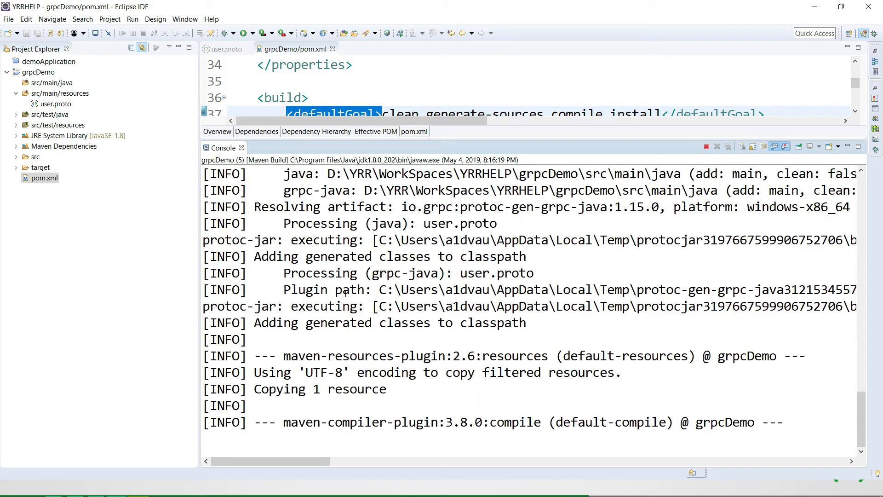
scroll("down", 3)
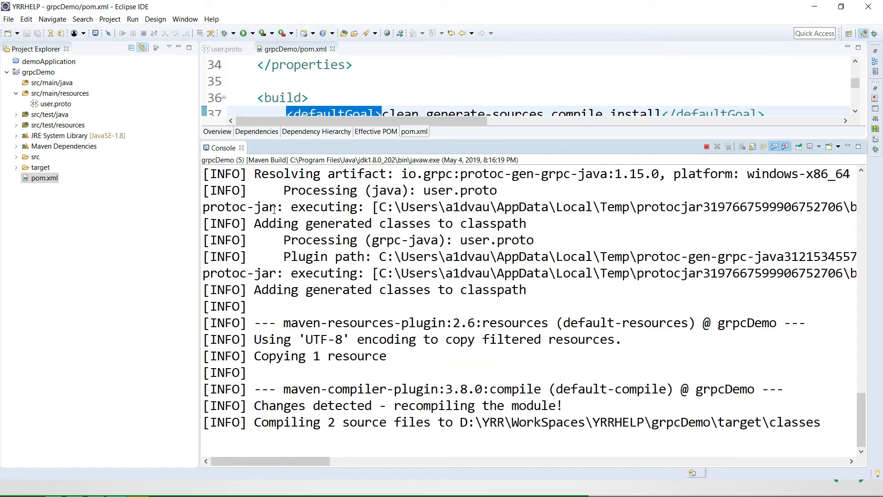
scroll("down", 3)
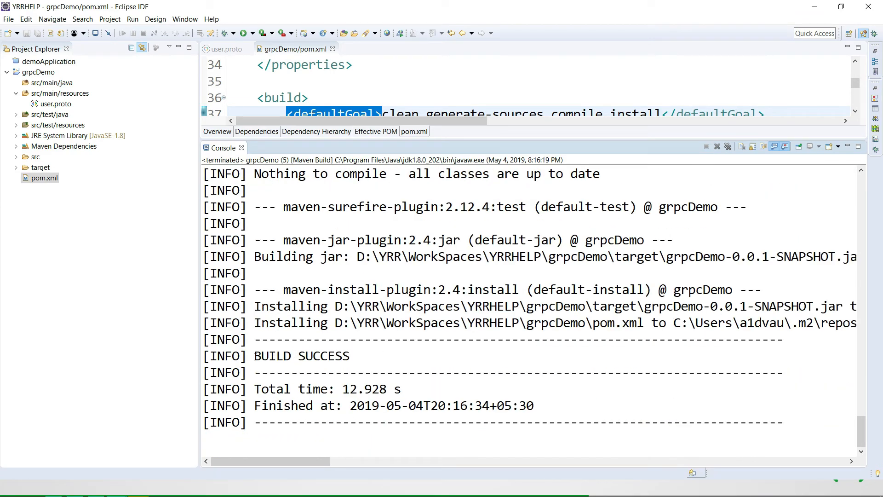
double_click(279, 356)
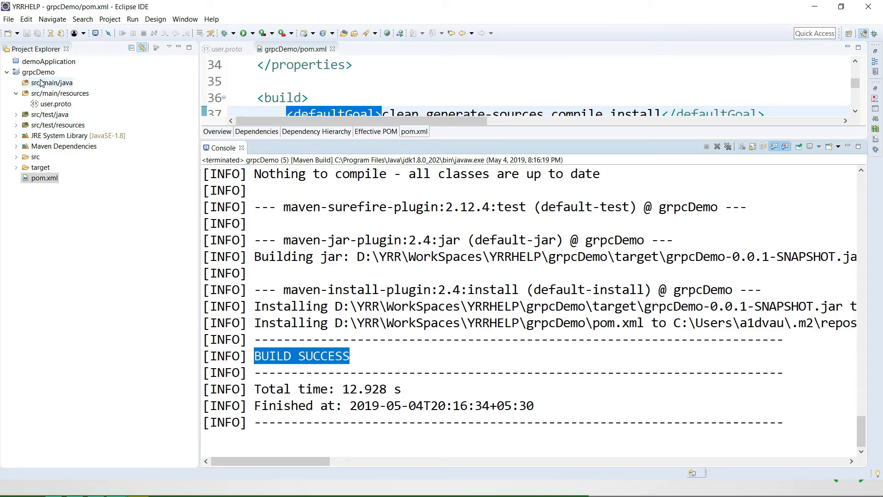
Refresh src/main/java, expand com.yrrhelp.grpc, and open User.java and userGrpc.java.
right_click(52, 83)
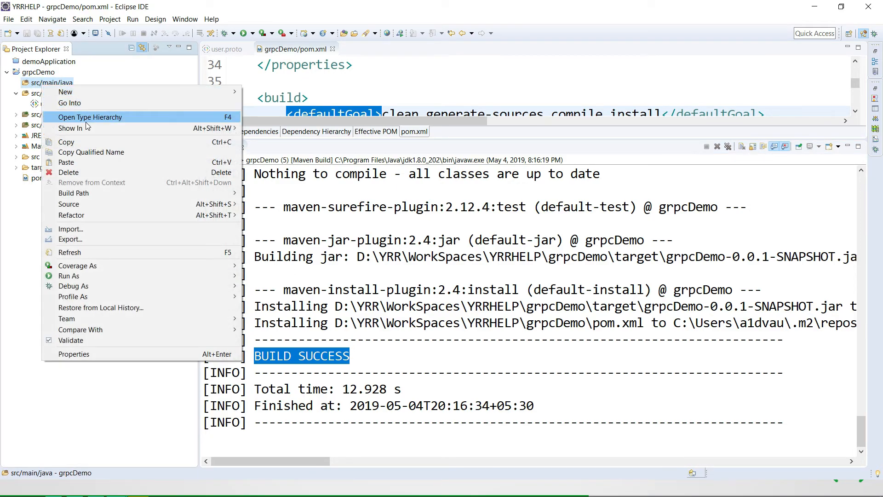
mouse_move(70, 229)
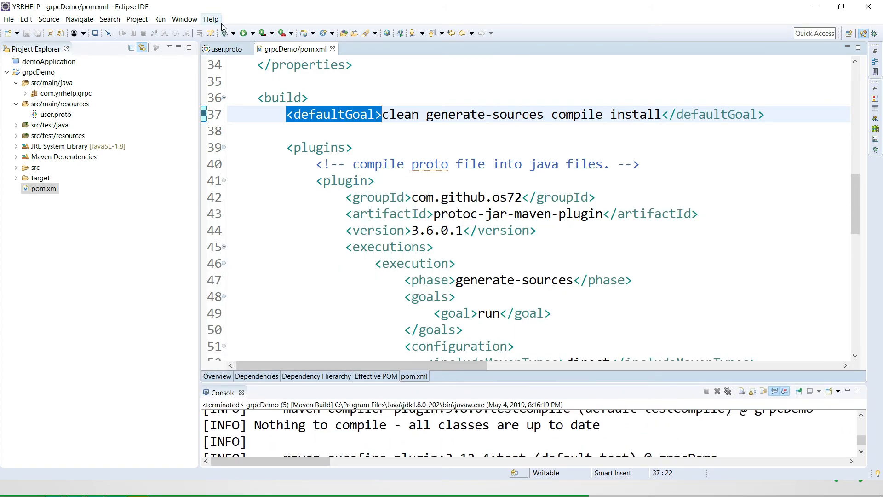
left_click(225, 49)
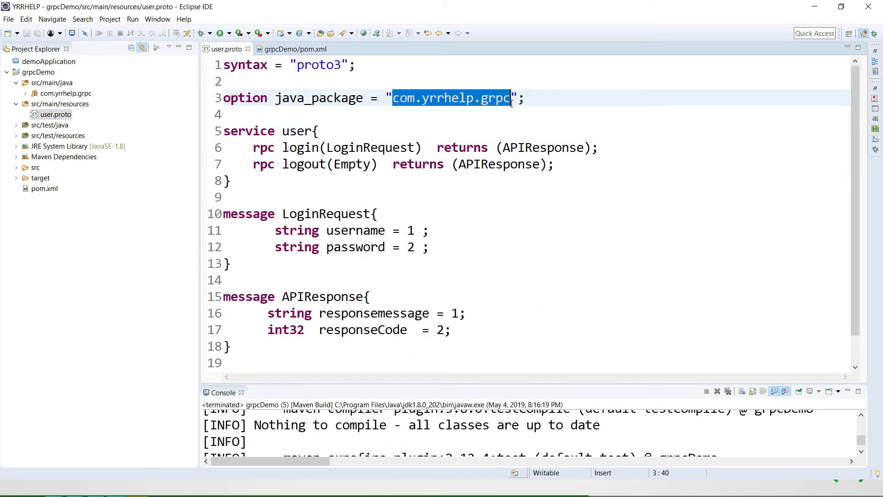
left_click(66, 93)
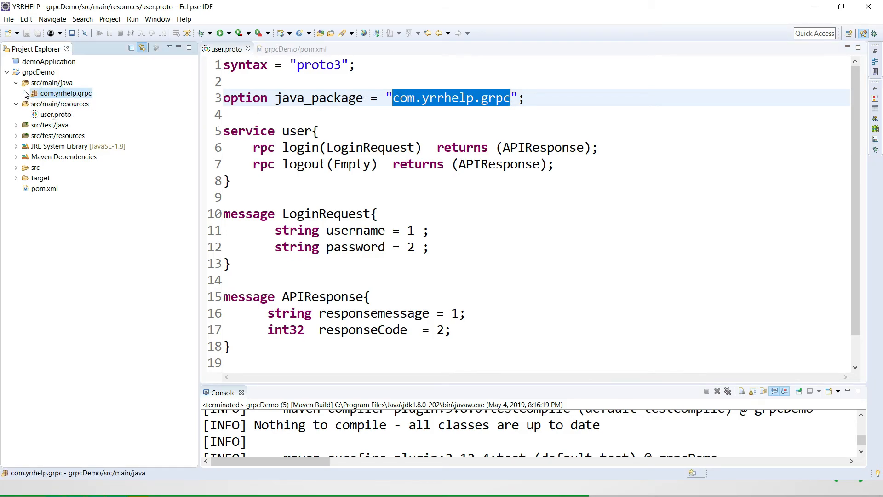
left_click(17, 93)
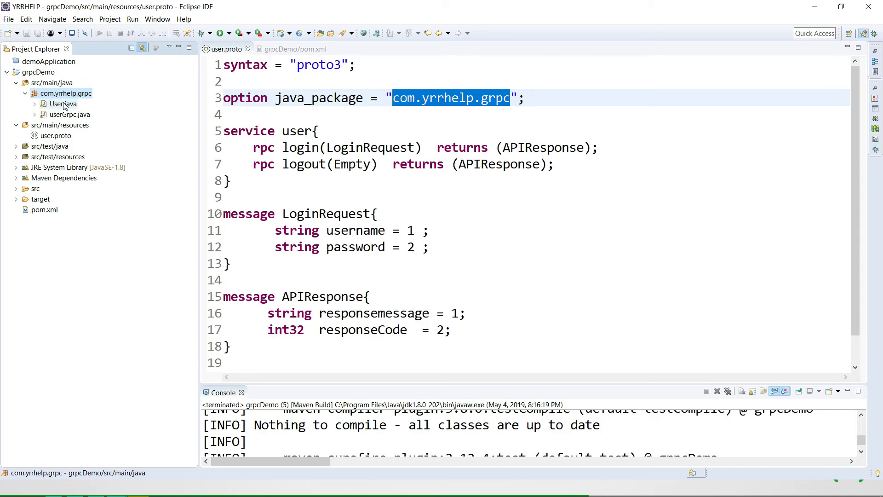
left_click(61, 103)
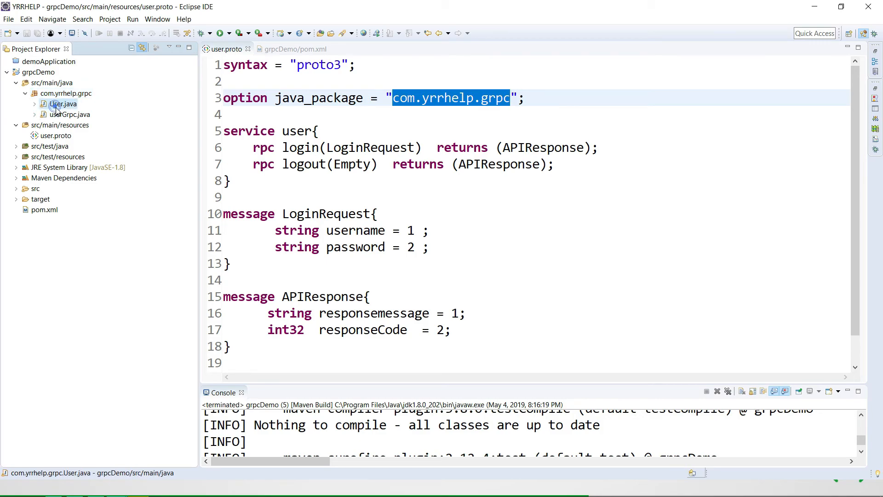
double_click(68, 125)
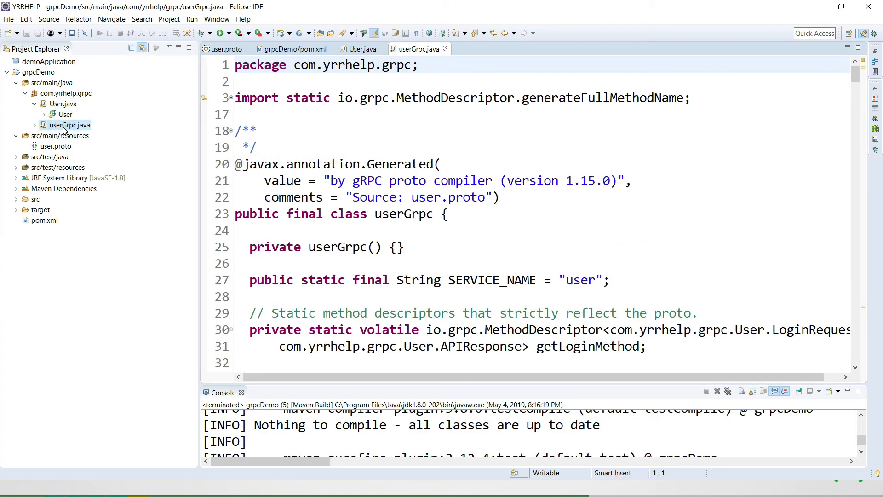
Review getLogoutMethod in userGrpc.java, glance at pom.xml, then return to user.proto.
scroll("down", 3)
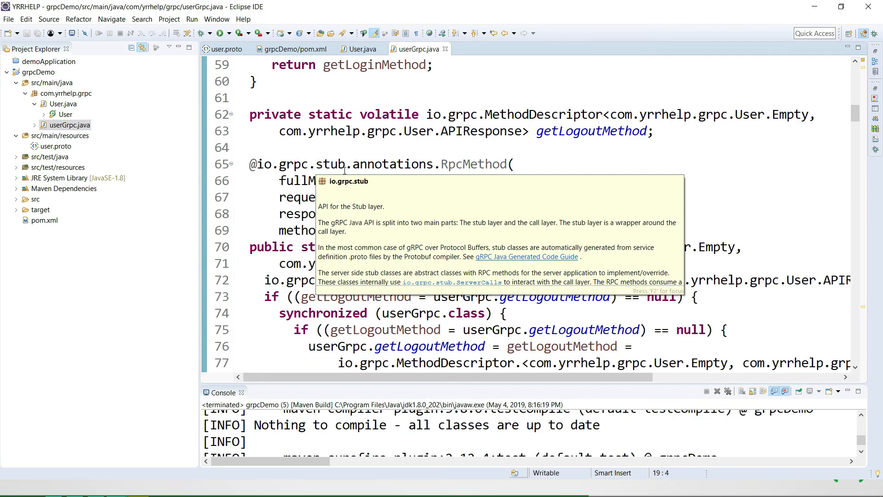
left_click(283, 49)
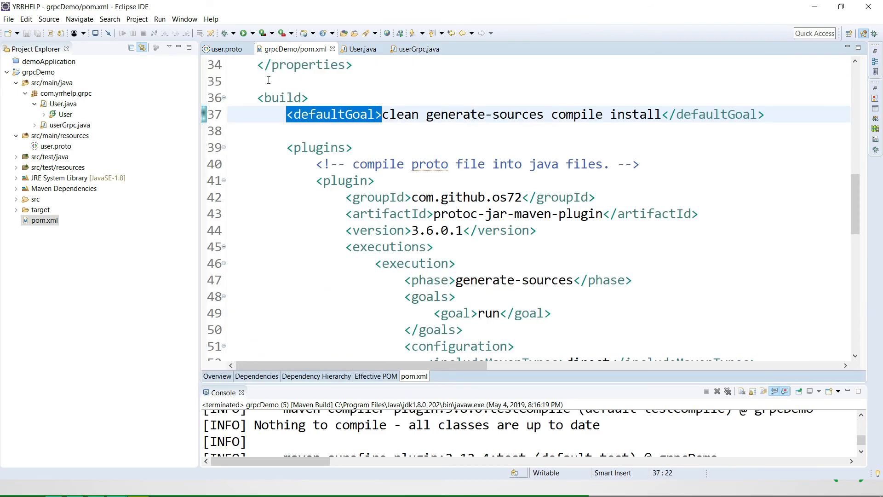
left_click(230, 49)
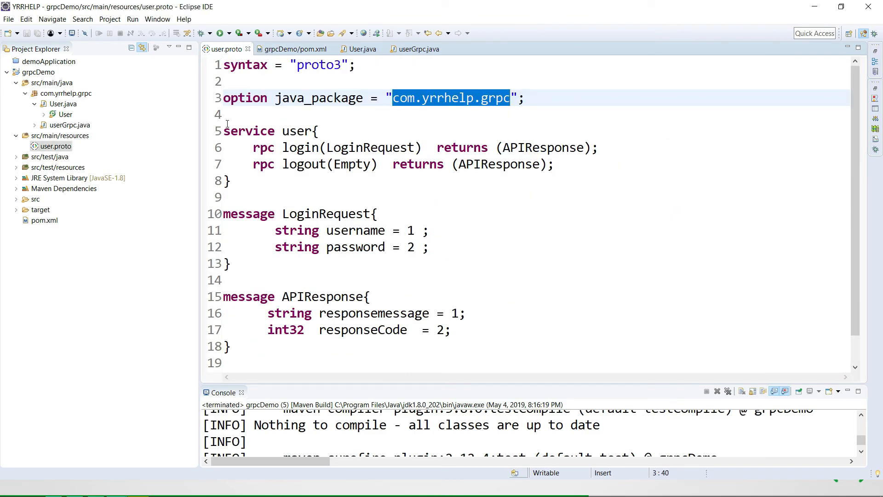
Highlight the user service and message definitions in user.proto, then clear the selection.
left_click_drag(223, 131, 268, 314)
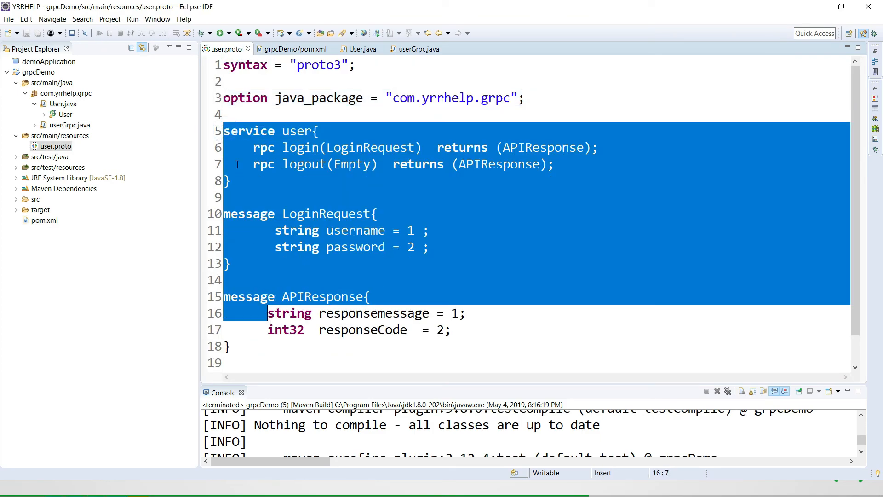
double_click(297, 131)
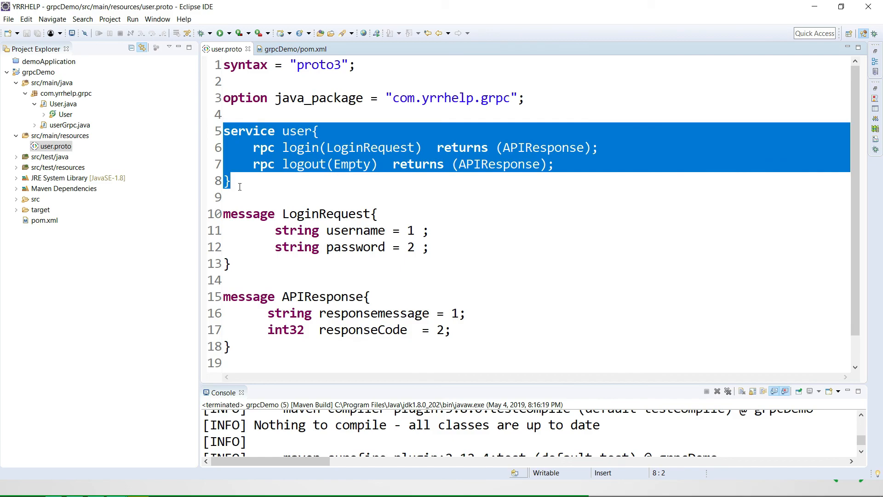
left_click(243, 163)
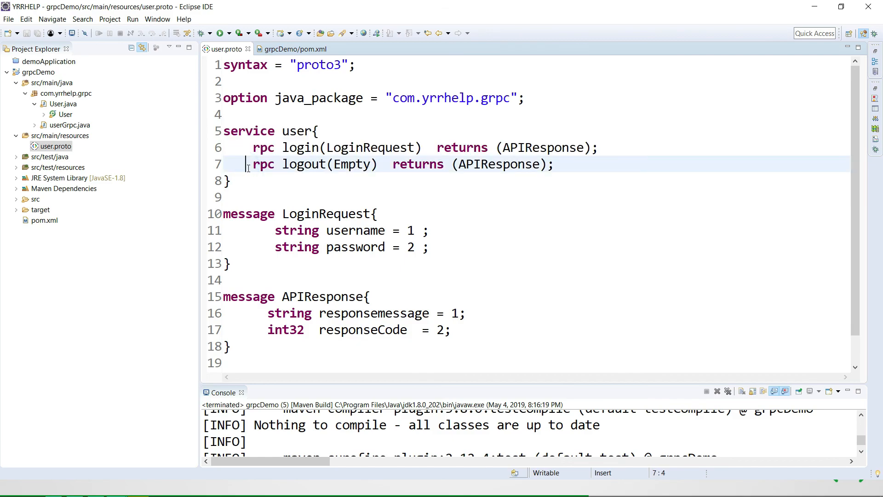